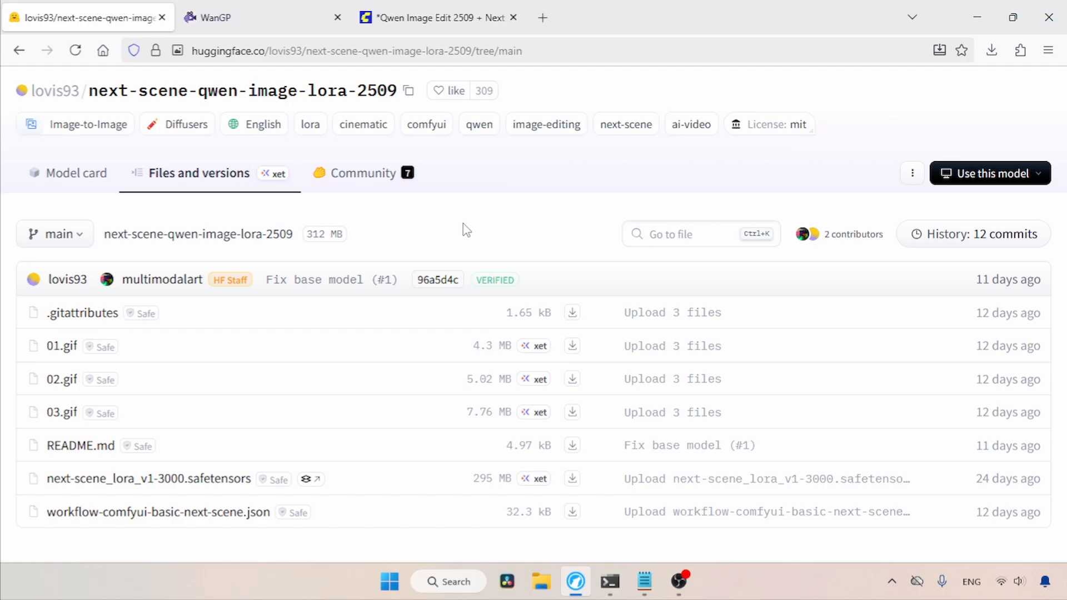
{"action": "mouse_move", "coordinate": [45, 472]}
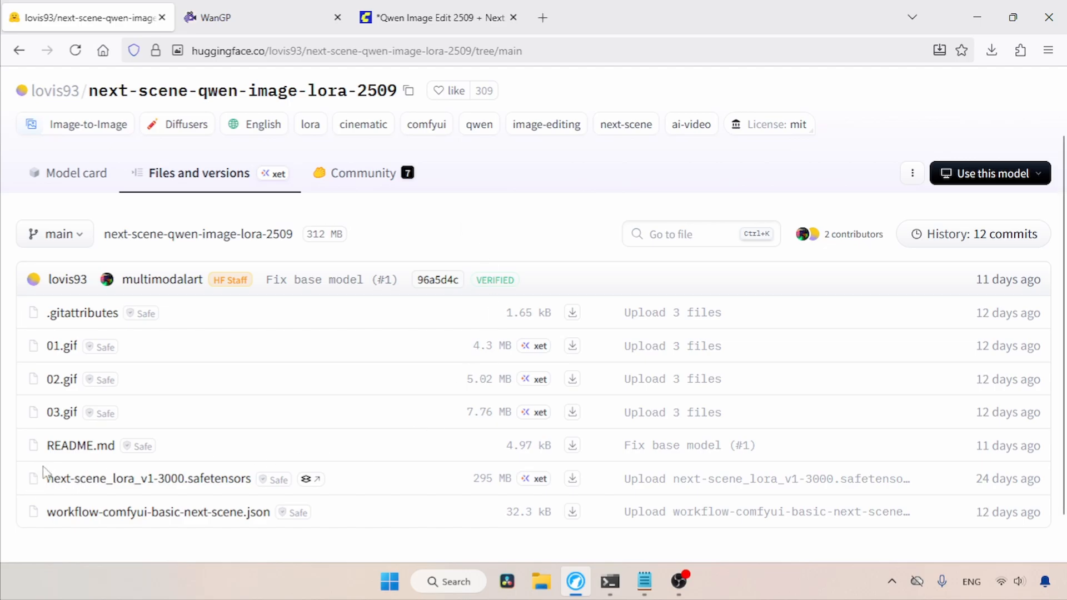
- Run the next-scene LoRA workflow for a 1360×768 image of the woman picking up the smartphone
{"action": "double_click", "coordinate": [148, 479]}
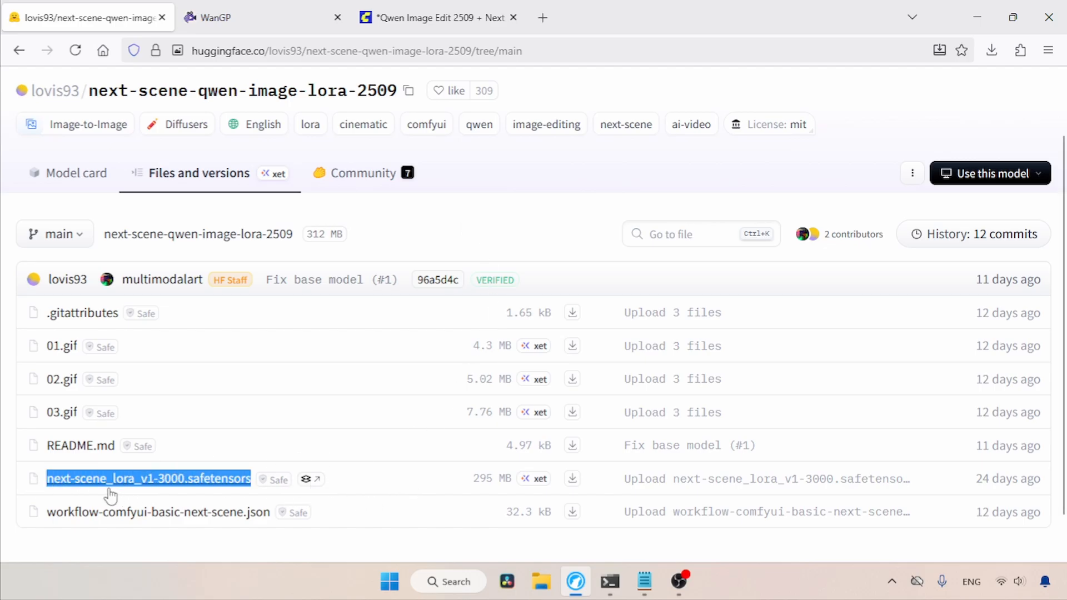
{"action": "mouse_move", "coordinate": [428, 485]}
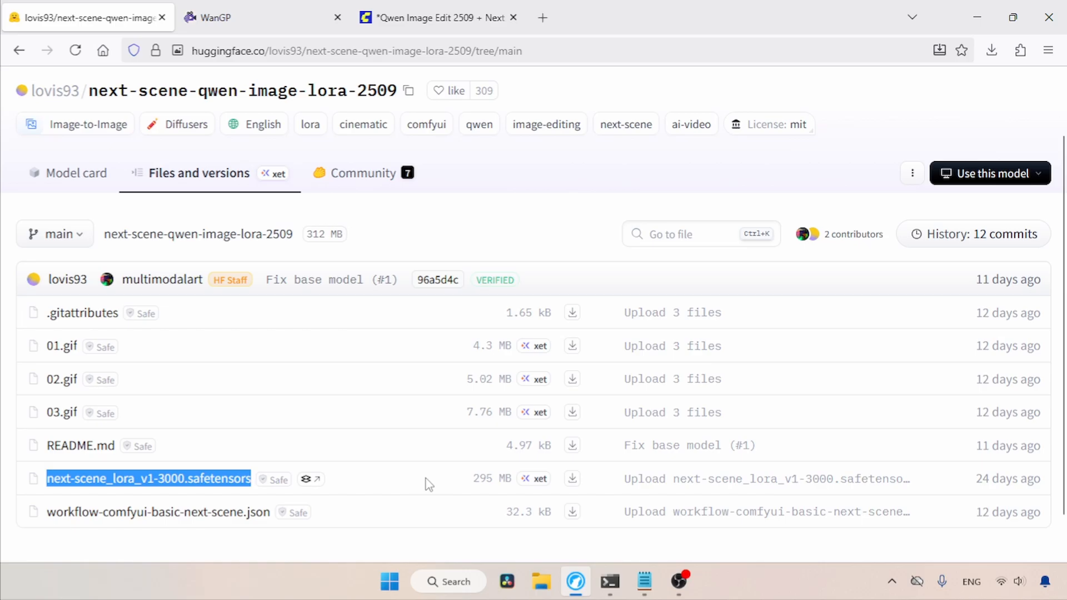
{"action": "mouse_move", "coordinate": [573, 478]}
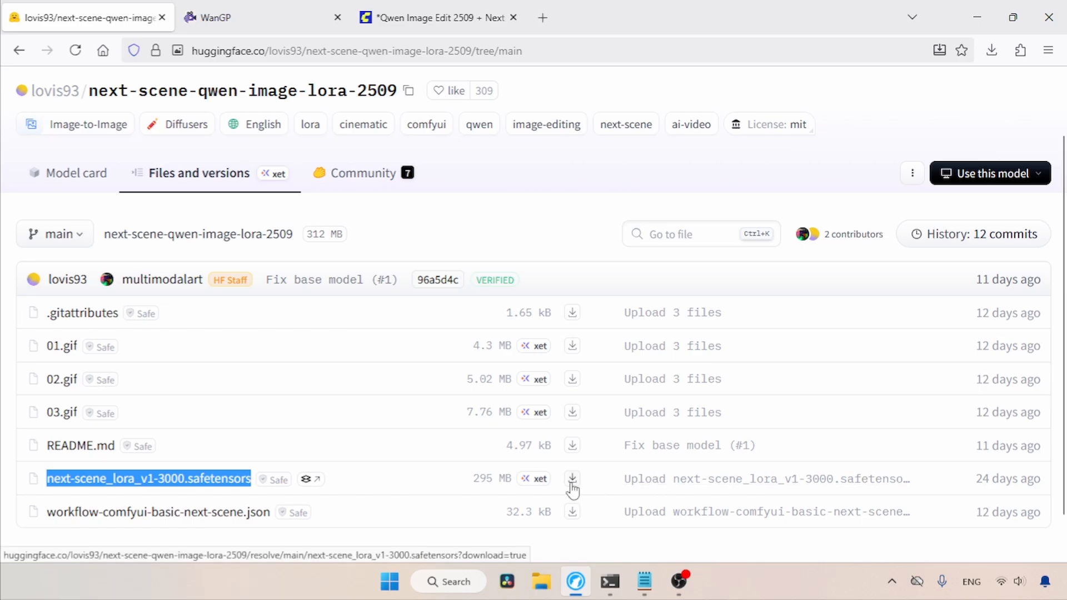
{"action": "mouse_move", "coordinate": [447, 482]}
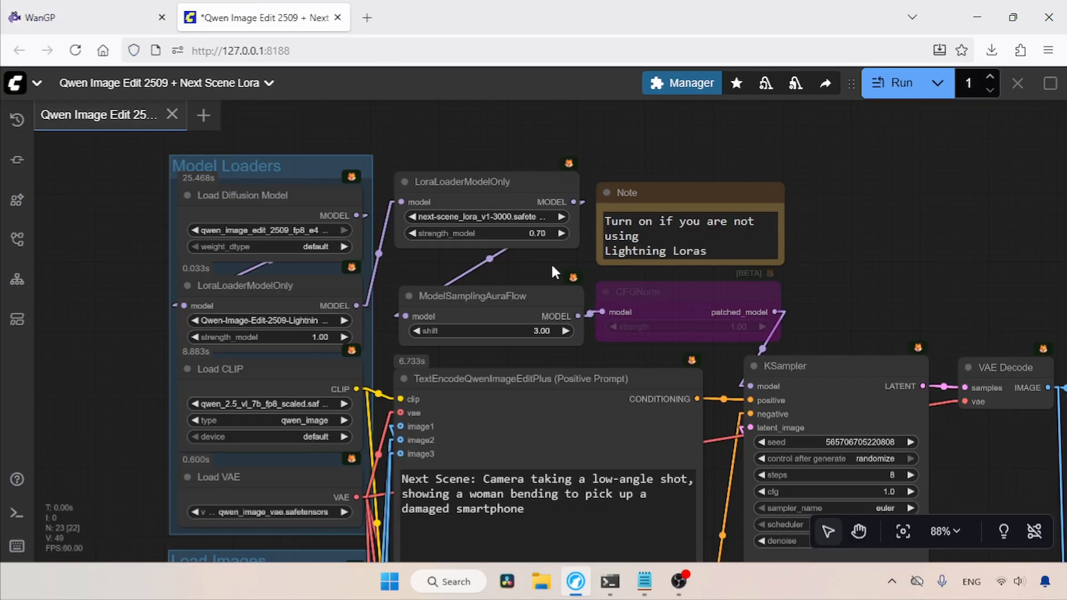
{"action": "mouse_move", "coordinate": [538, 205]}
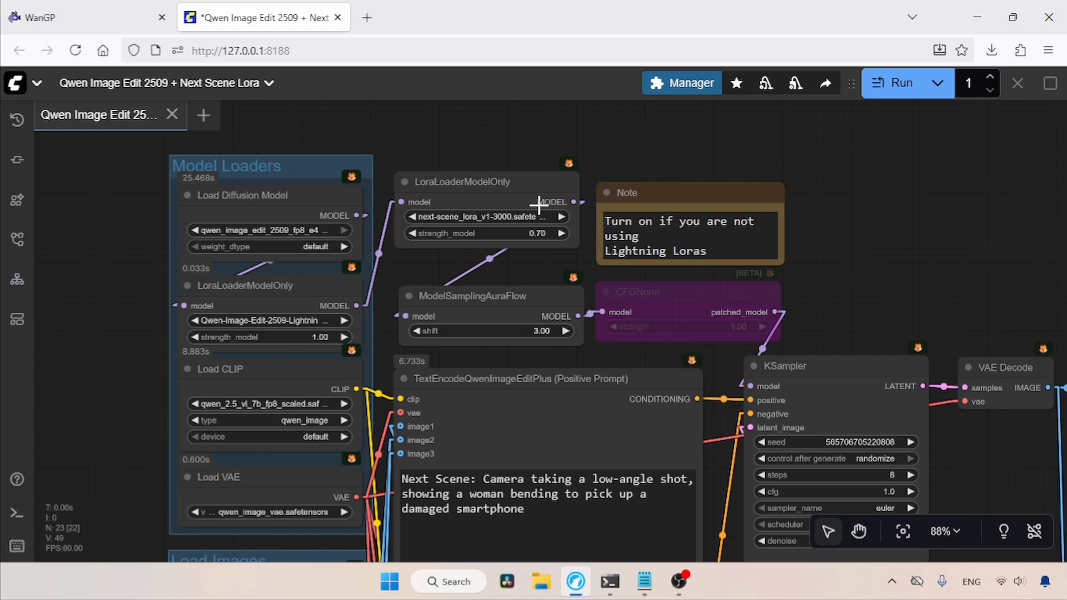
{"action": "left_click", "coordinate": [467, 182]}
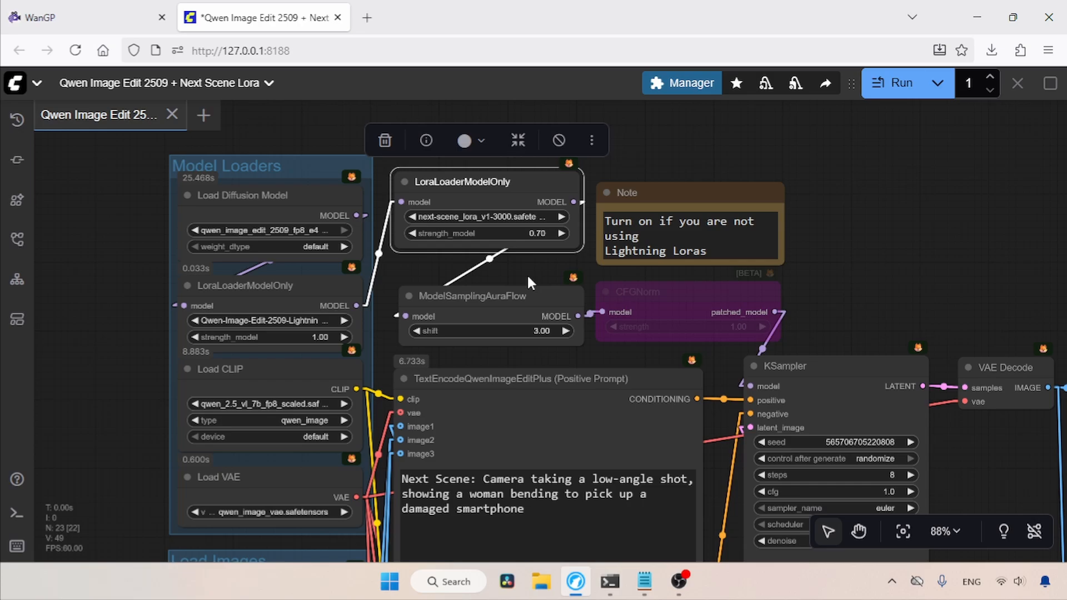
{"action": "mouse_move", "coordinate": [483, 358]}
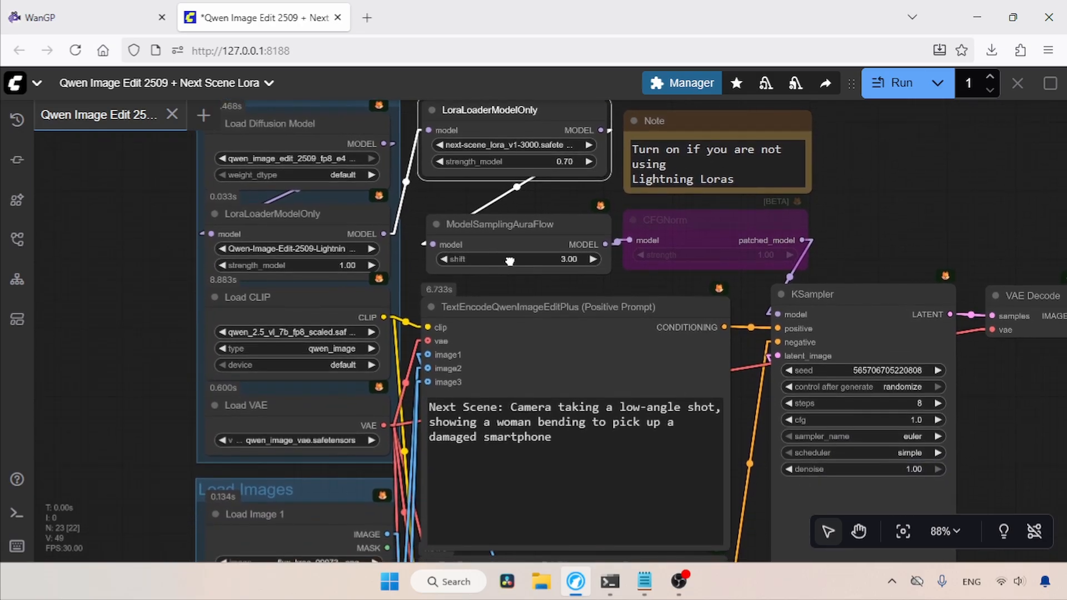
{"action": "scroll", "scroll_direction": "down", "scroll_amount": 3}
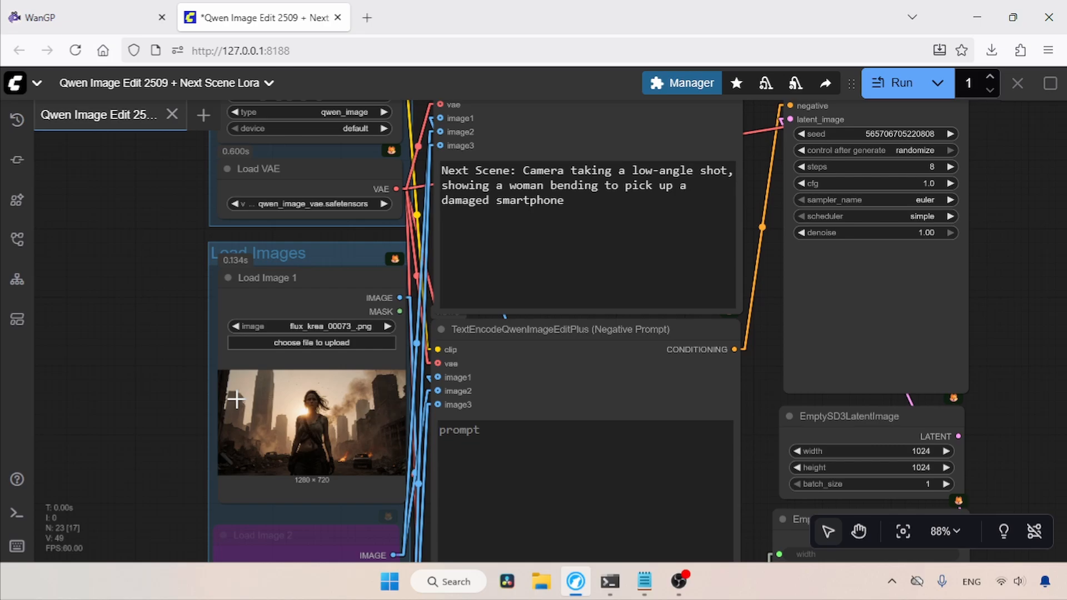
{"action": "mouse_move", "coordinate": [688, 236]}
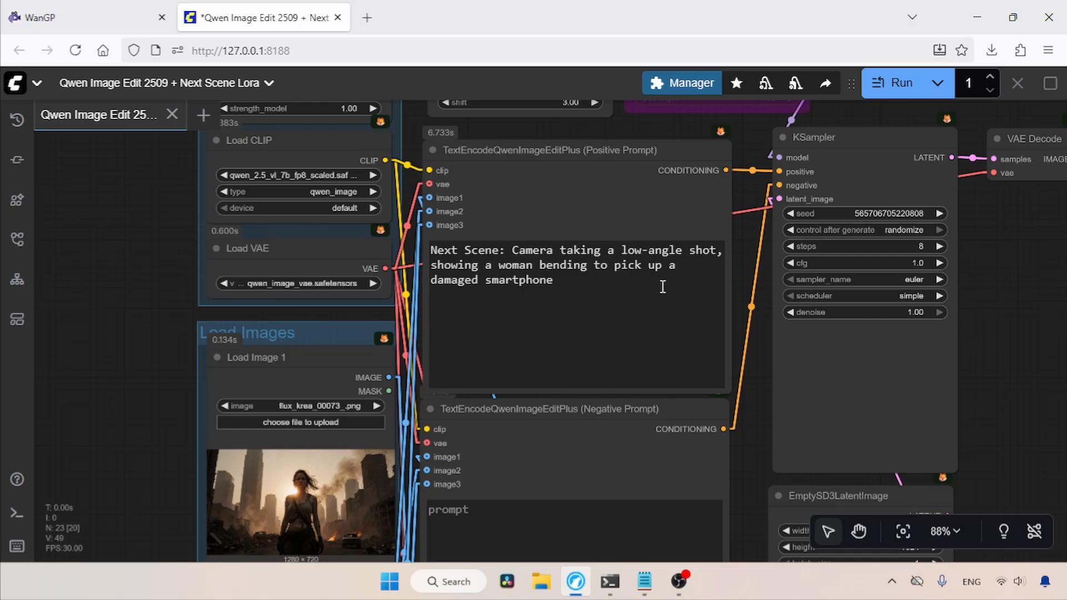
{"action": "mouse_move", "coordinate": [525, 265]}
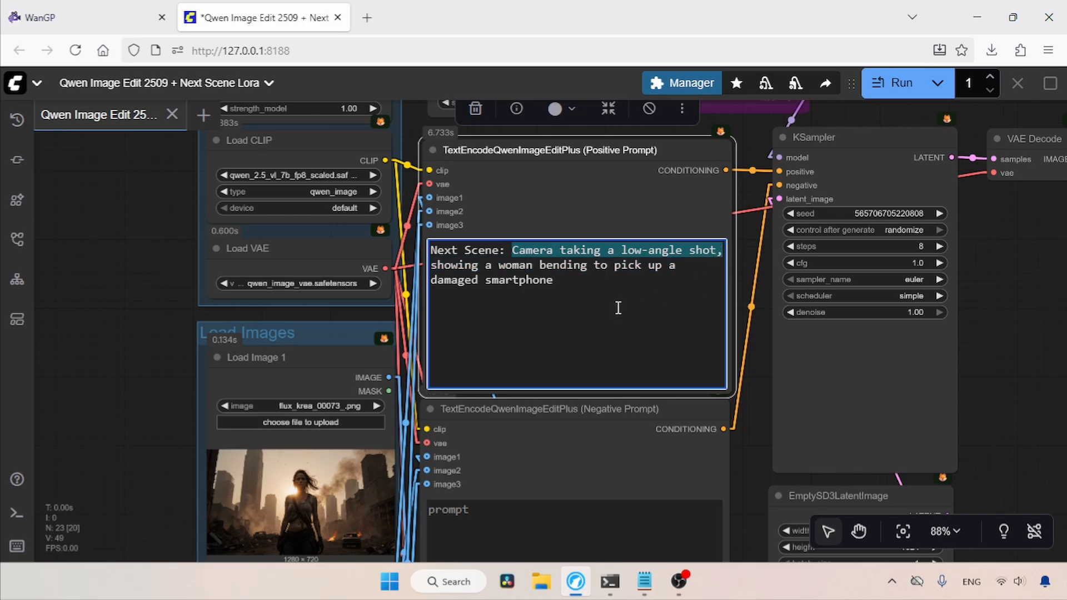
{"action": "mouse_move", "coordinate": [619, 305]}
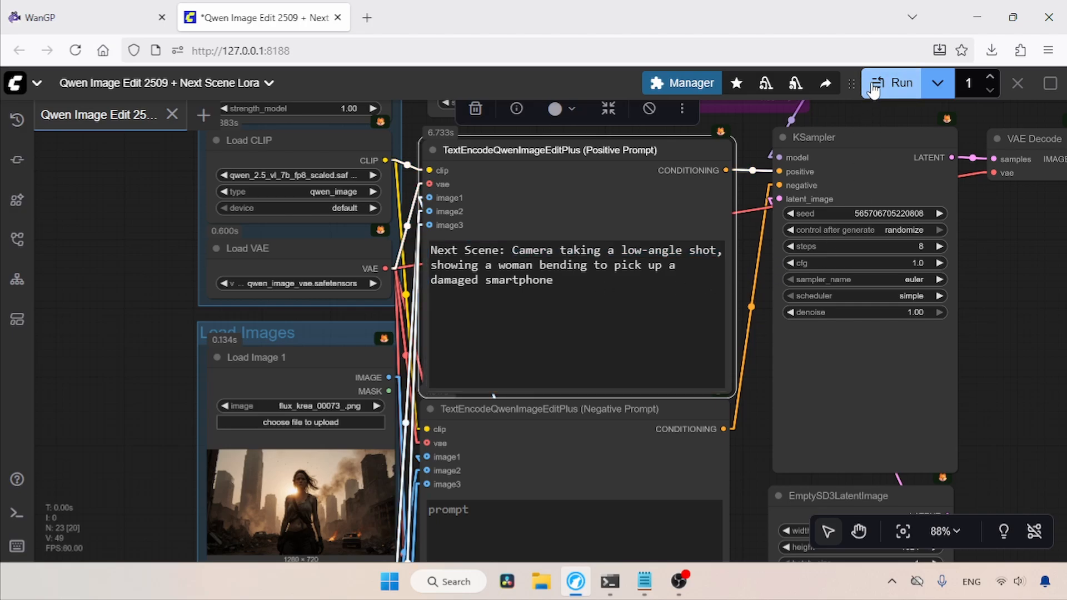
{"action": "left_click", "coordinate": [892, 82]}
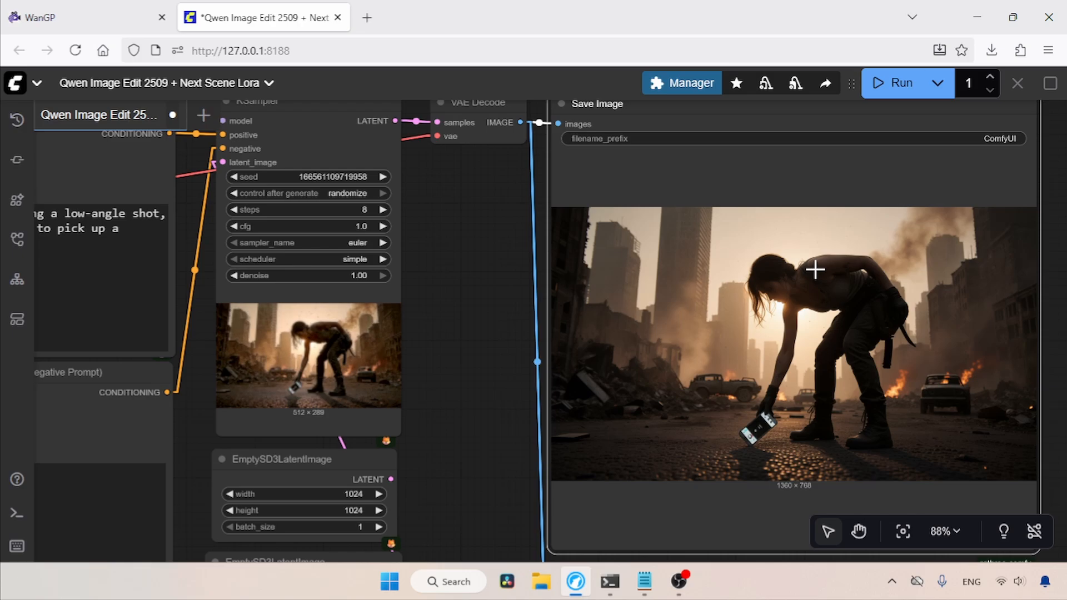
{"action": "mouse_move", "coordinate": [876, 313]}
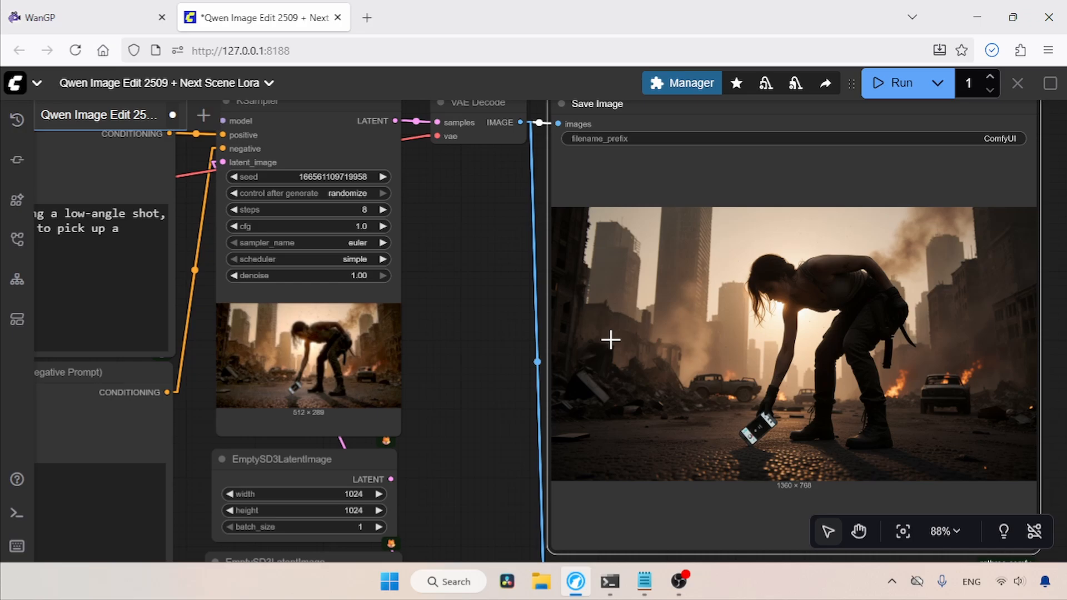
{"action": "mouse_move", "coordinate": [488, 320]}
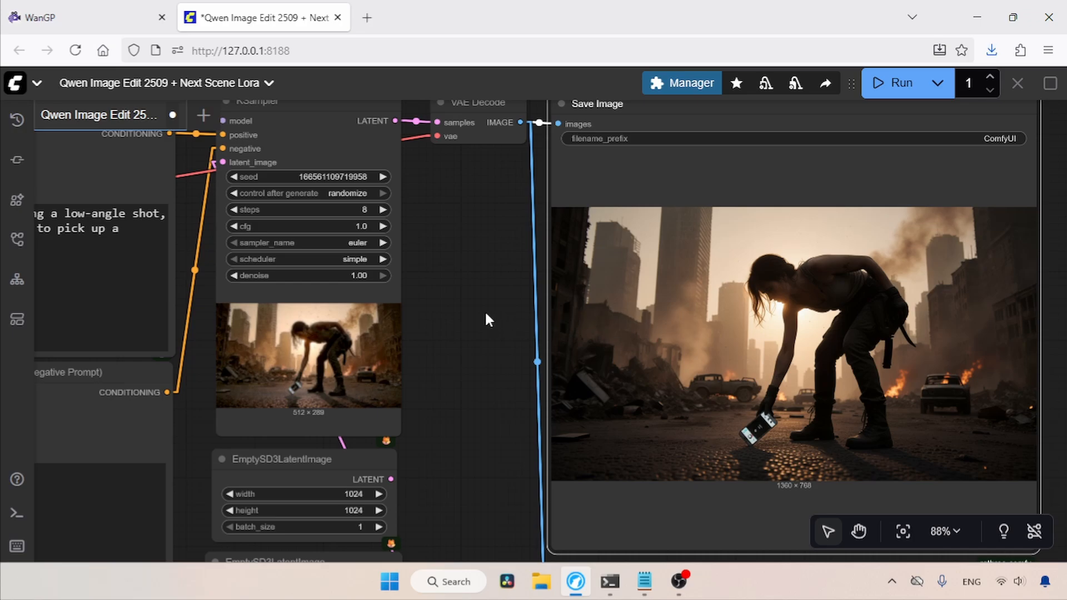
{"action": "mouse_move", "coordinate": [476, 297]}
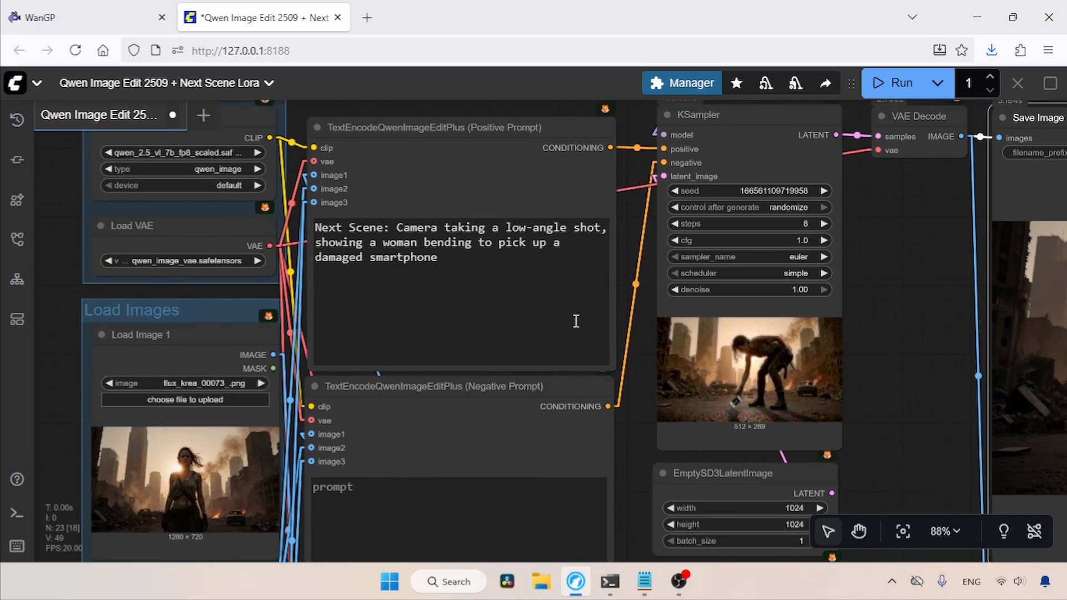
- Rewrite the positive prompt as an aerial wide shot of damaged buildings and generate the image
{"action": "left_click", "coordinate": [643, 582]}
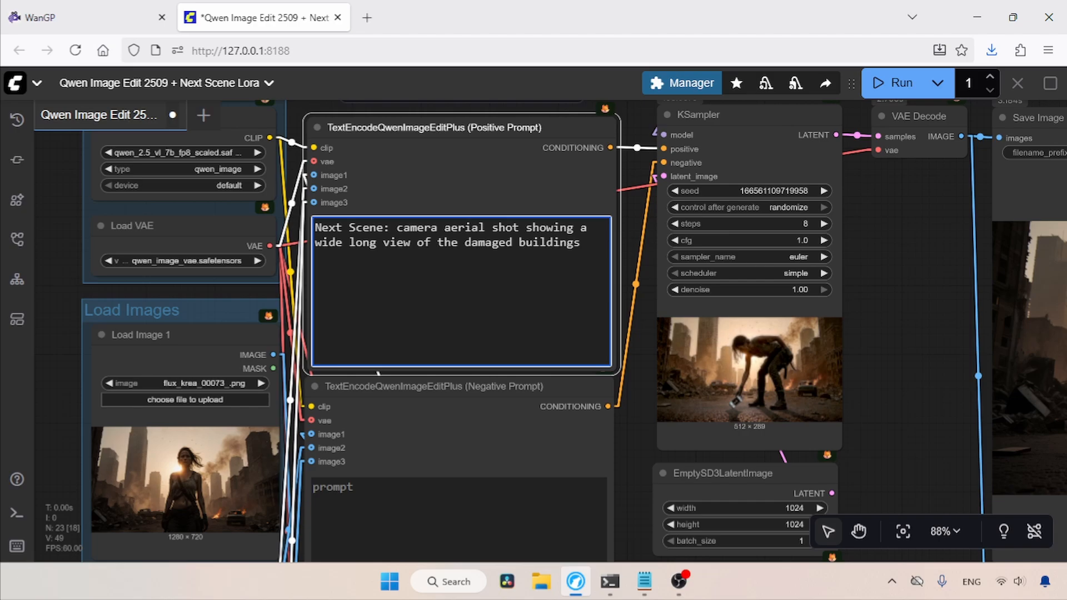
{"action": "left_click", "coordinate": [591, 271]}
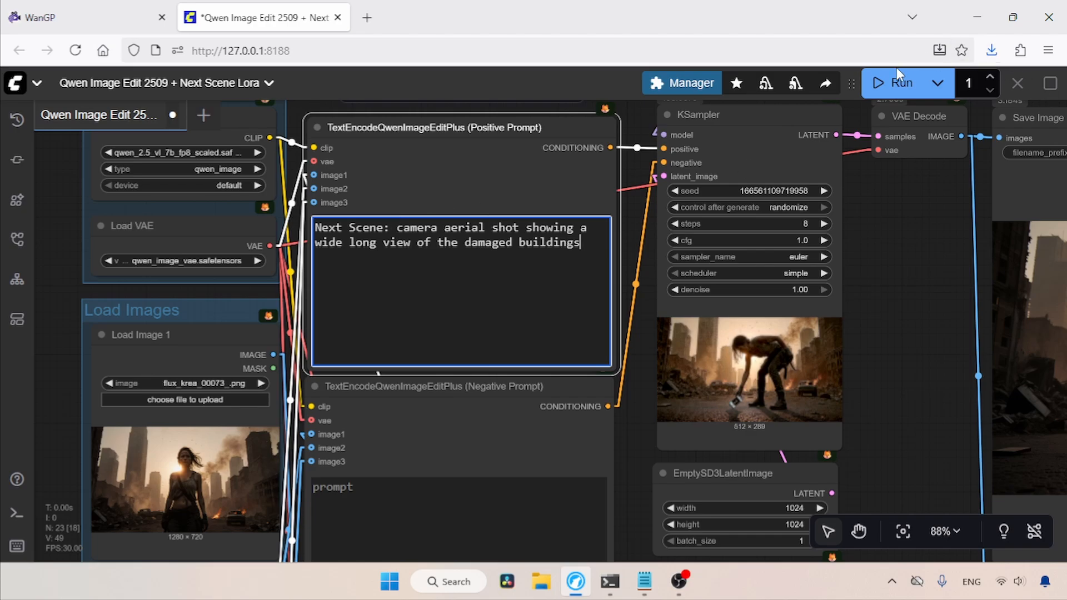
{"action": "left_click", "coordinate": [900, 82]}
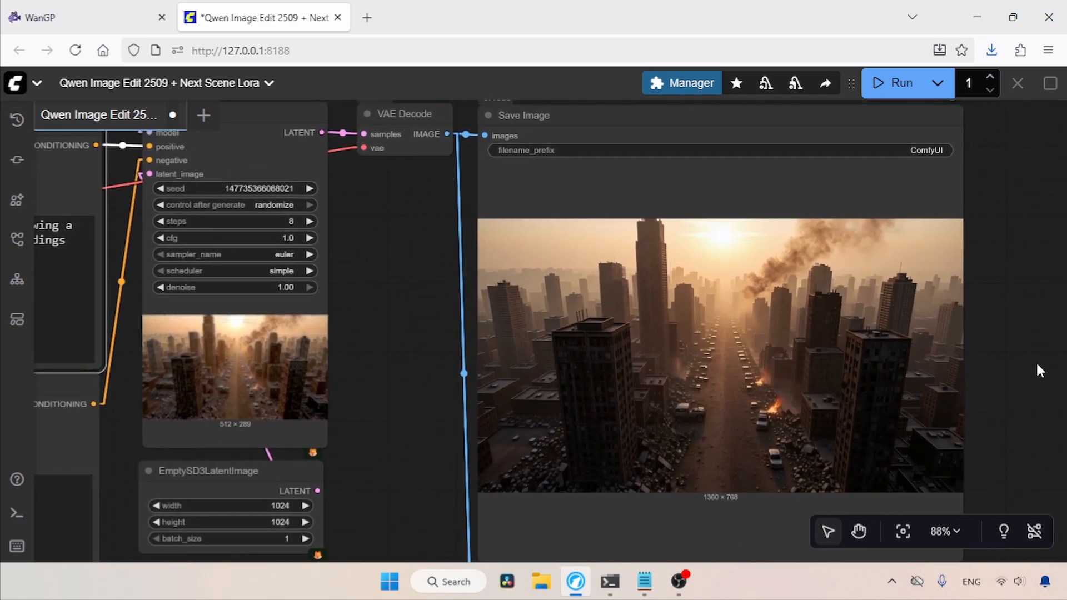
{"action": "mouse_move", "coordinate": [880, 354]}
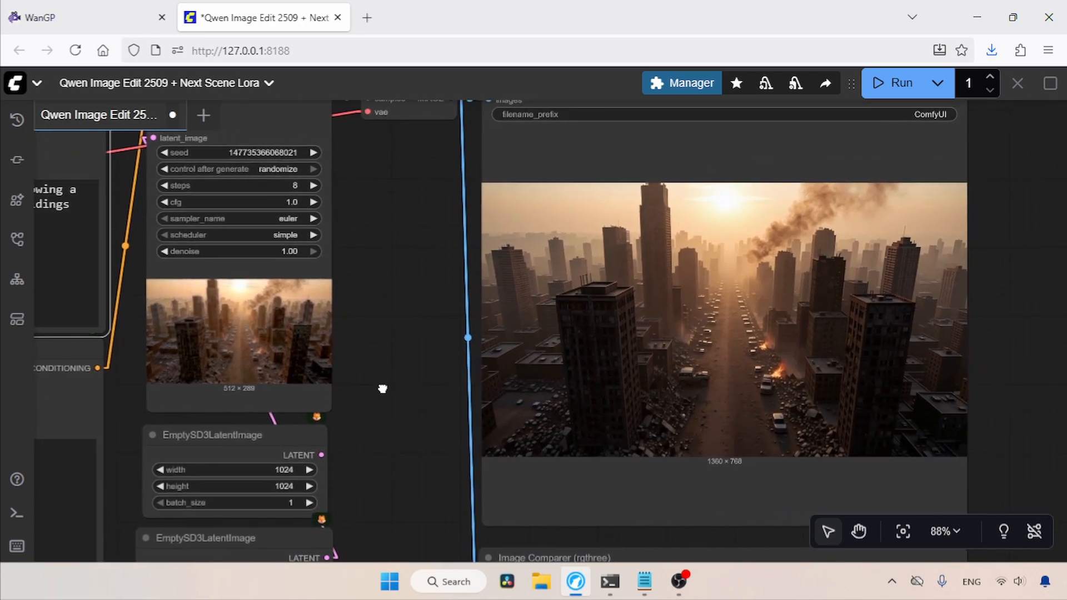
{"action": "mouse_move", "coordinate": [879, 334]}
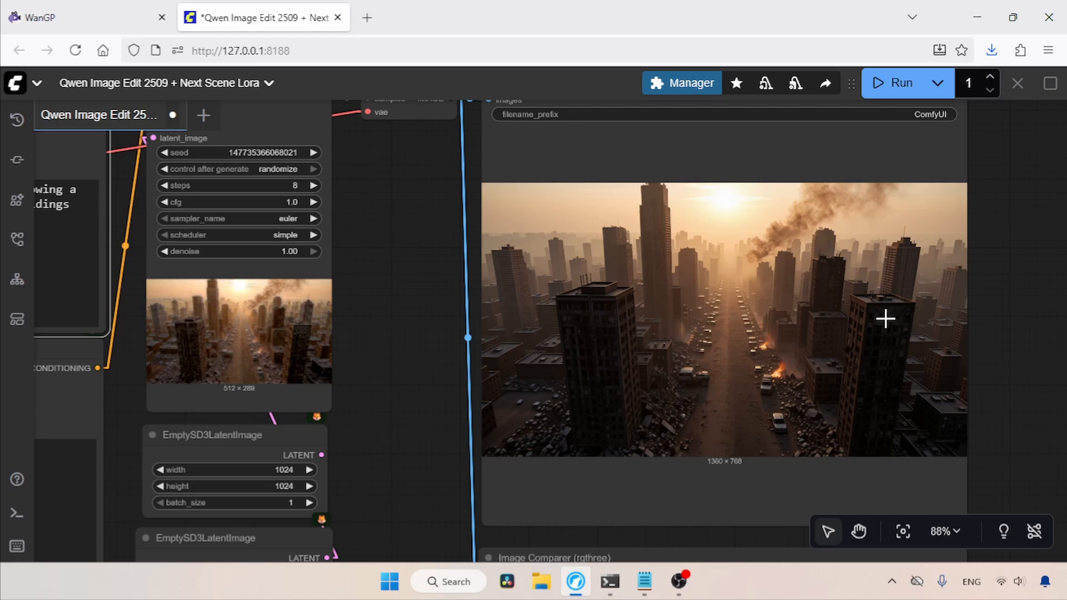
{"action": "mouse_move", "coordinate": [839, 272]}
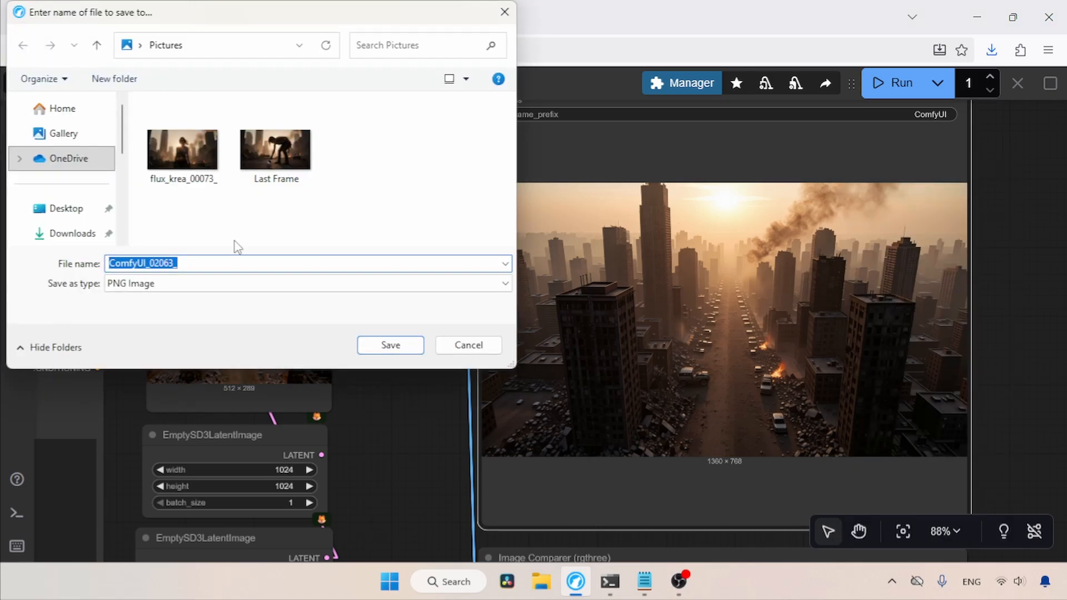
- Save the aerial cityscape image to Pictures as a PNG named 'Aerial Shot'
{"action": "type", "text": "Aerial Shot"}
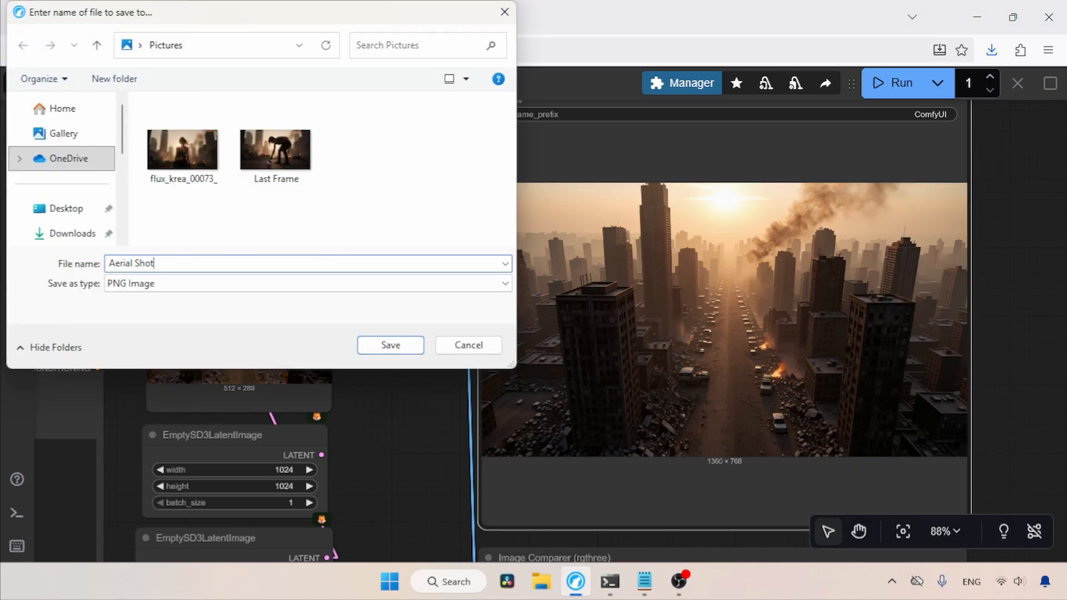
{"action": "left_click", "coordinate": [390, 345]}
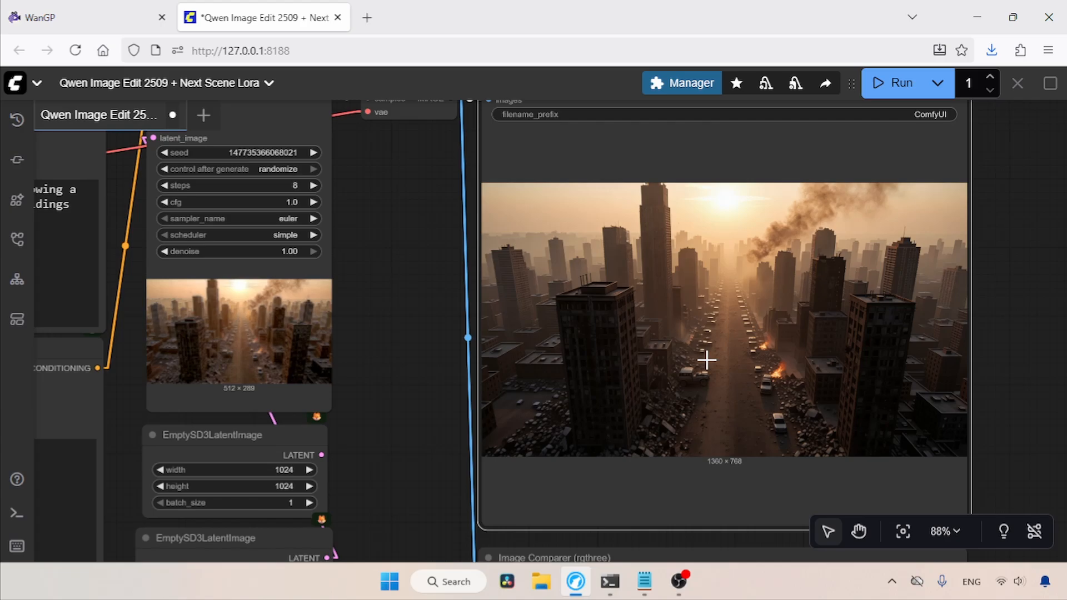
- In WanGP, enable End Image(s) and load the standing woman flux_krea_00073_ image as start image
{"action": "left_click", "coordinate": [82, 17]}
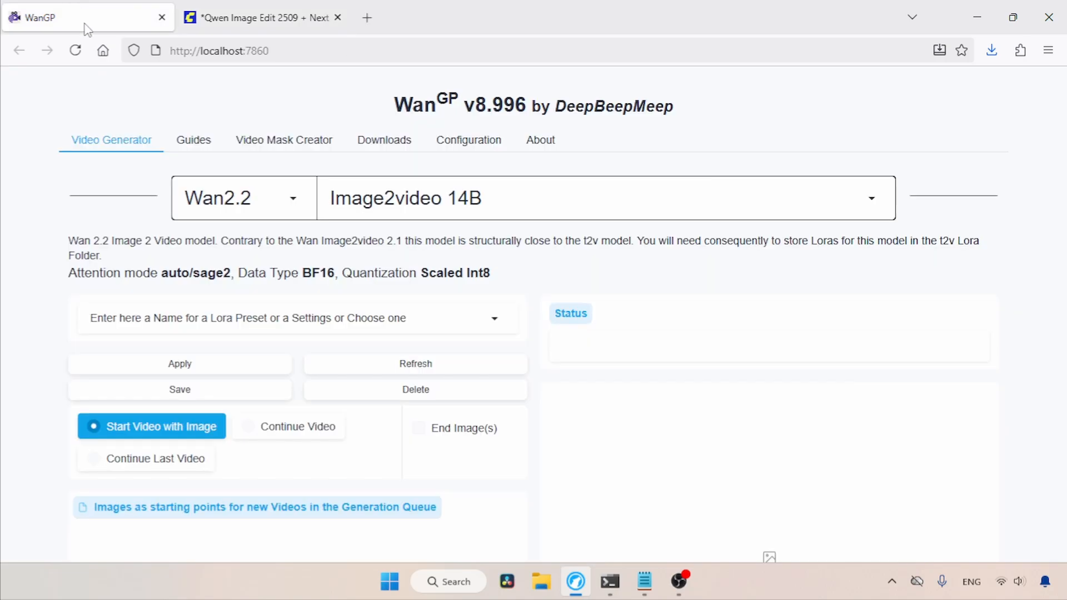
{"action": "mouse_move", "coordinate": [404, 222]}
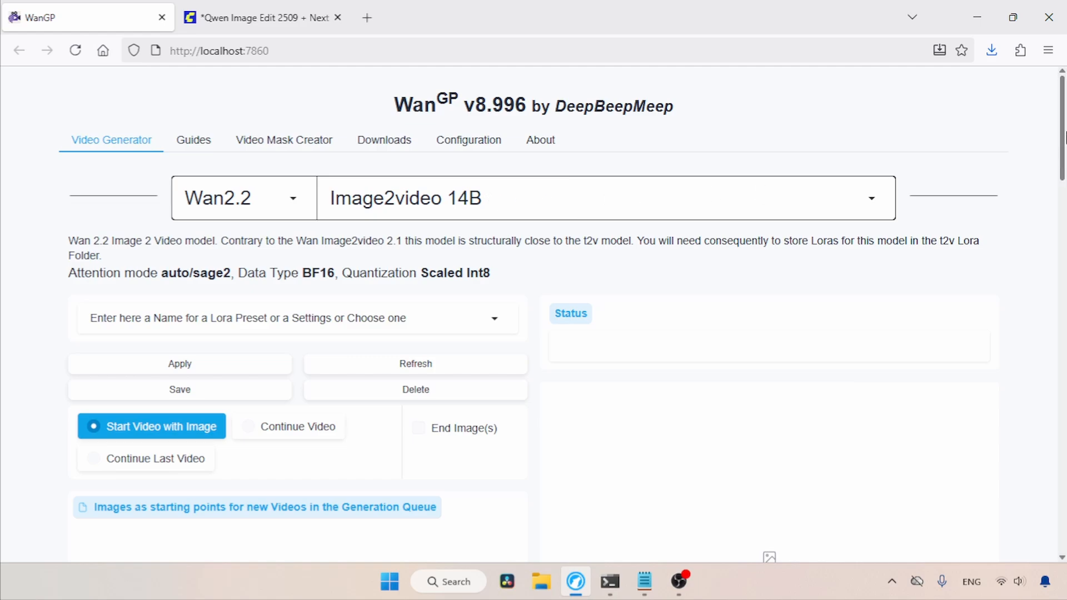
{"action": "scroll", "scroll_direction": "down", "scroll_amount": 3}
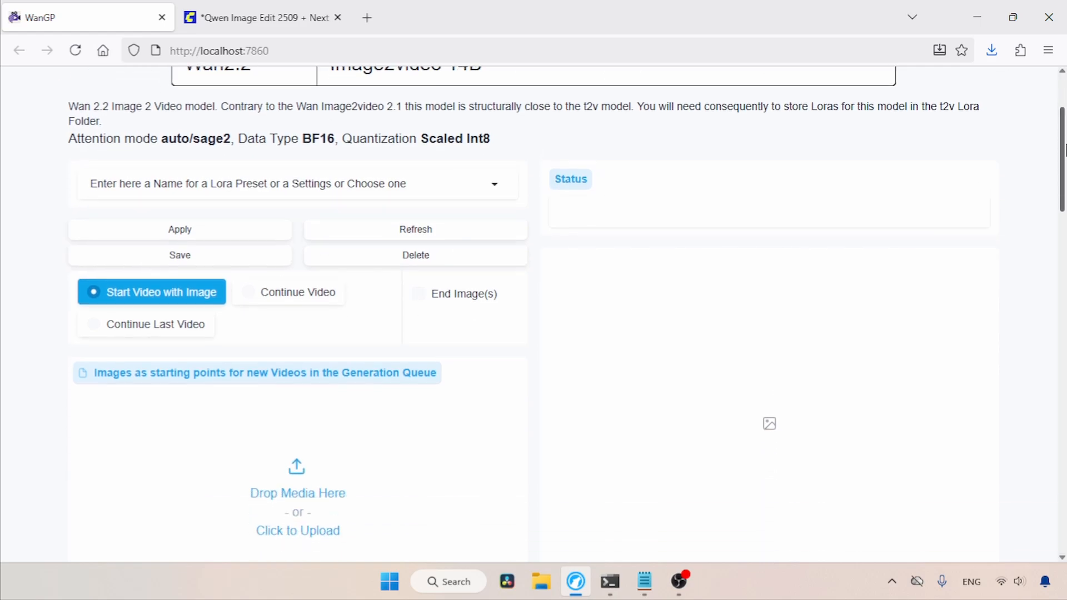
{"action": "scroll", "scroll_direction": "down", "scroll_amount": 3}
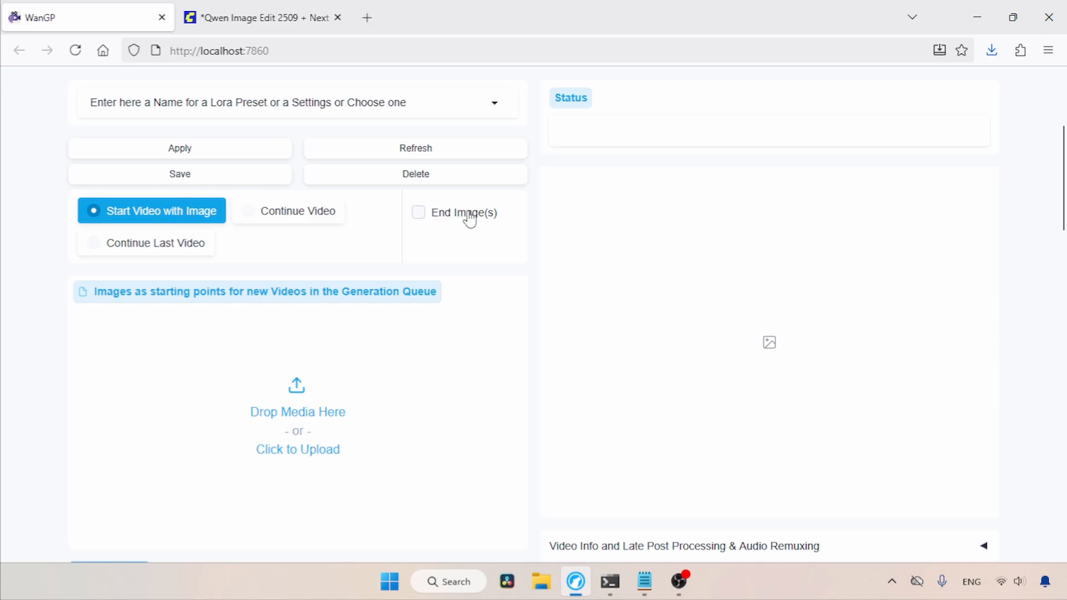
{"action": "left_click", "coordinate": [418, 212]}
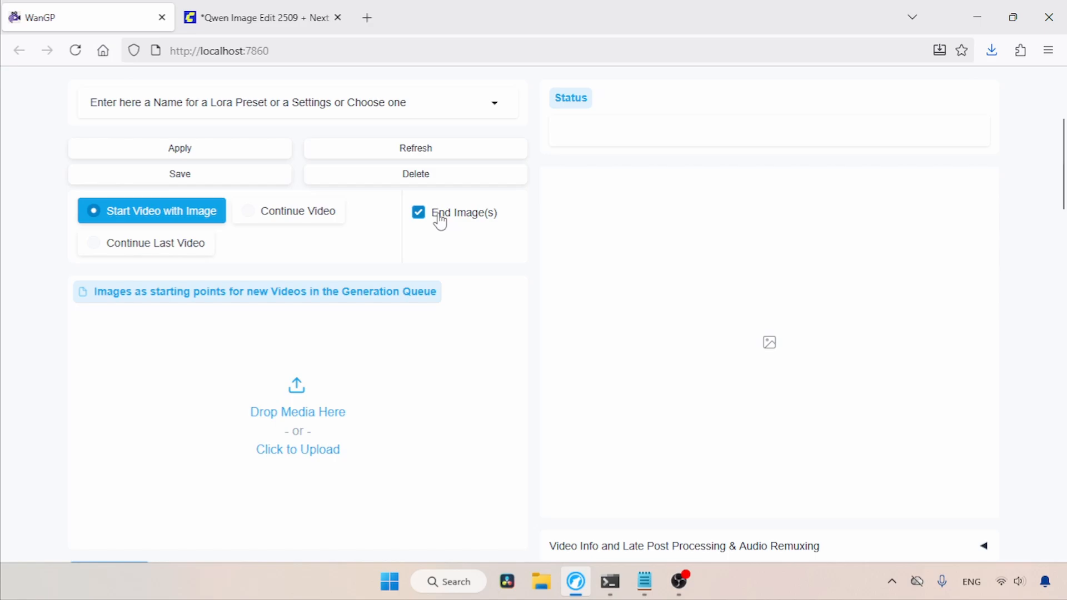
{"action": "scroll", "scroll_direction": "down", "scroll_amount": 3}
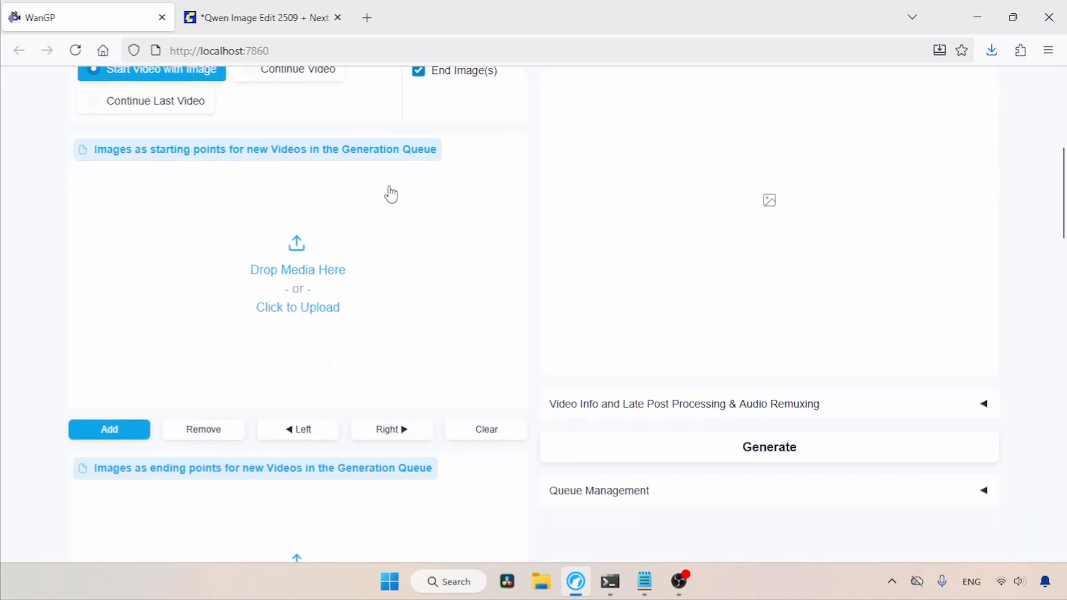
{"action": "left_click", "coordinate": [298, 307]}
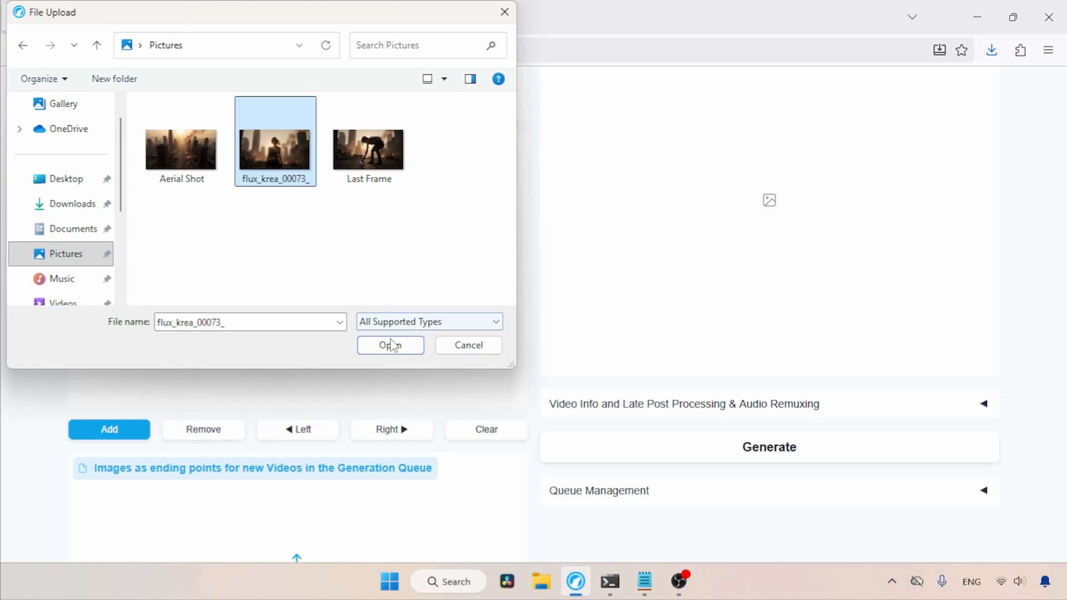
{"action": "left_click", "coordinate": [390, 346]}
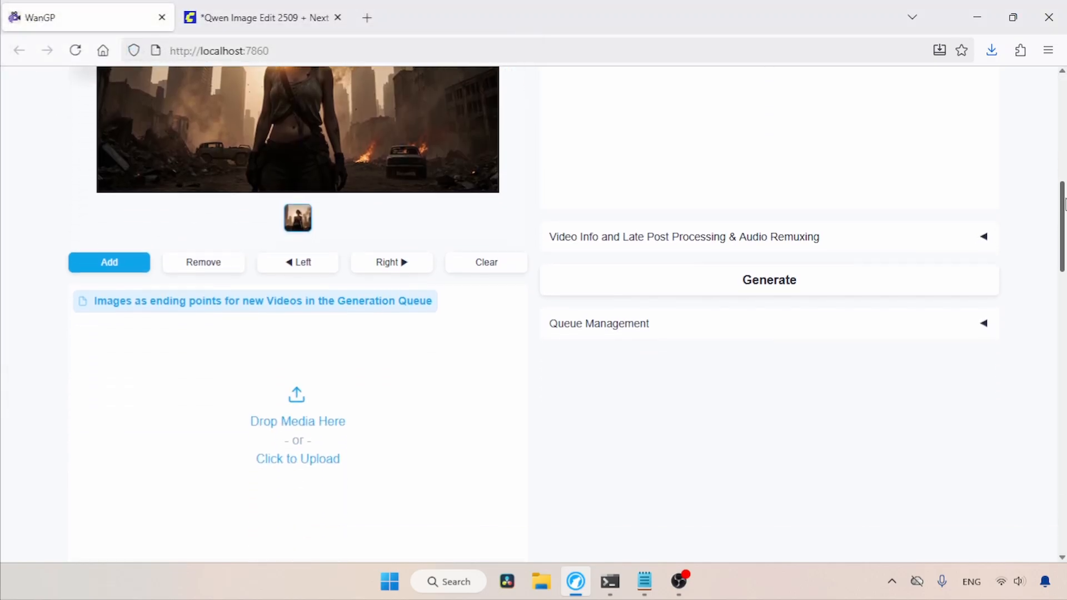
- Upload the Last Frame picture of the woman bending as the ending image
{"action": "scroll", "scroll_direction": "down", "scroll_amount": 3}
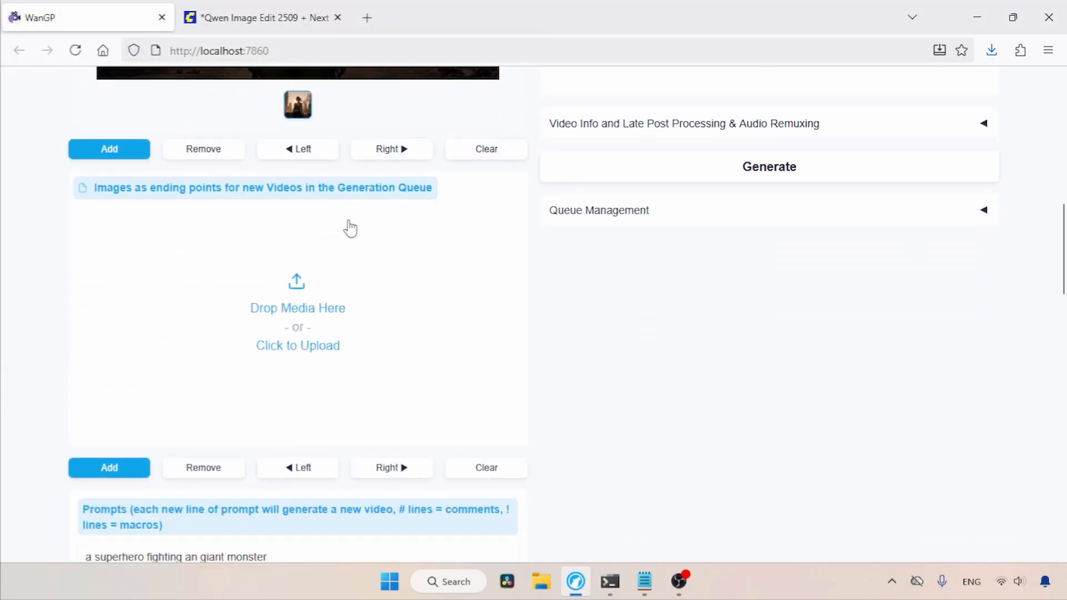
{"action": "mouse_move", "coordinate": [340, 314]}
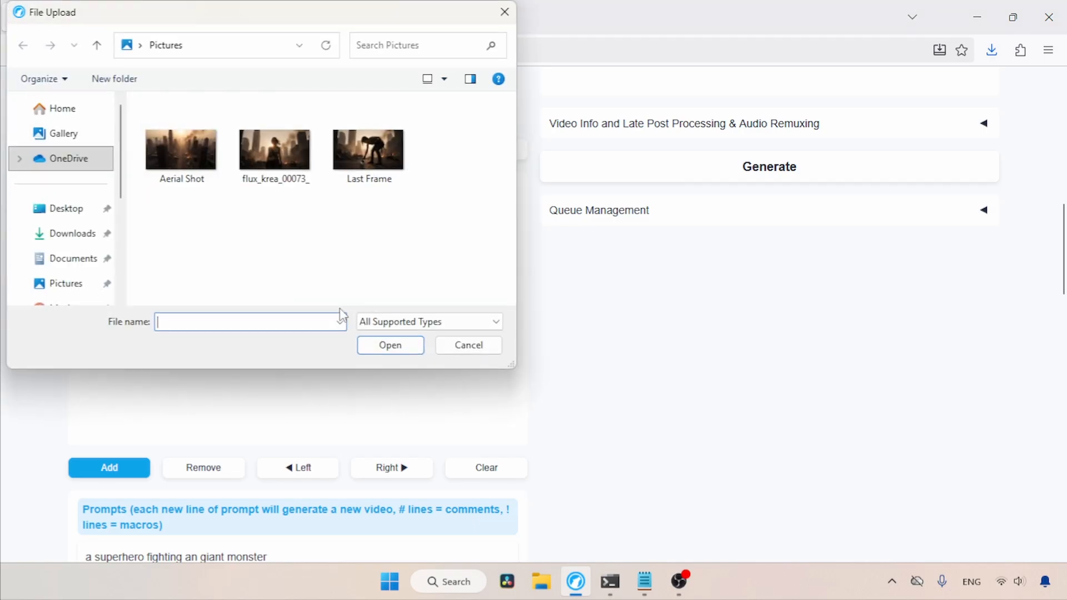
{"action": "left_click", "coordinate": [369, 145]}
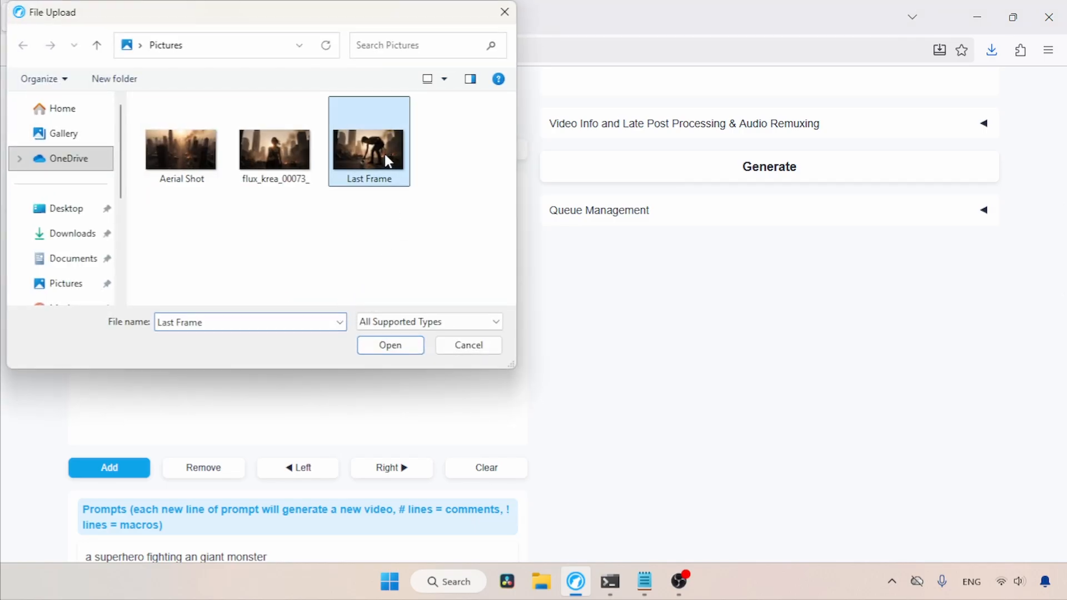
{"action": "left_click", "coordinate": [391, 346]}
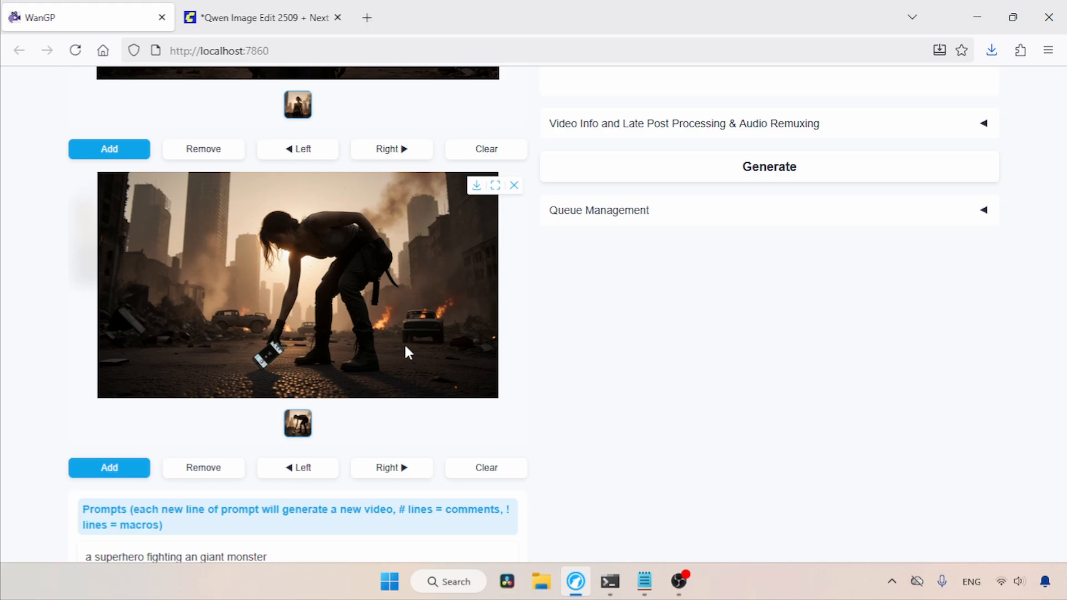
{"action": "mouse_move", "coordinate": [647, 328]}
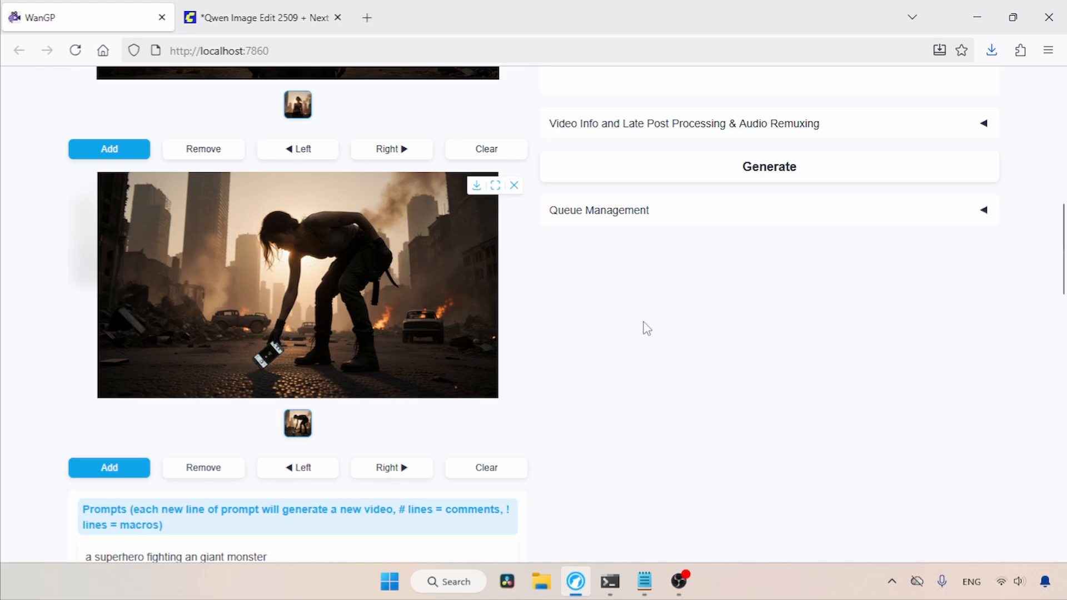
- Replace the superhero prompt with a low-angle shot of the woman picking up the damaged smartphone
{"action": "scroll", "scroll_direction": "down", "scroll_amount": 3}
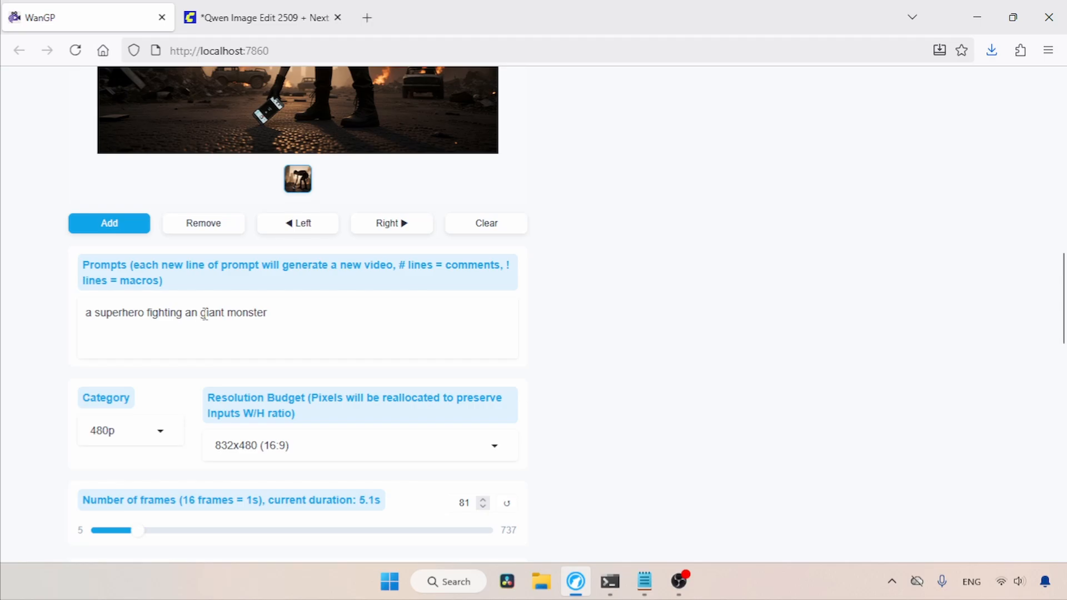
{"action": "left_click", "coordinate": [642, 582]}
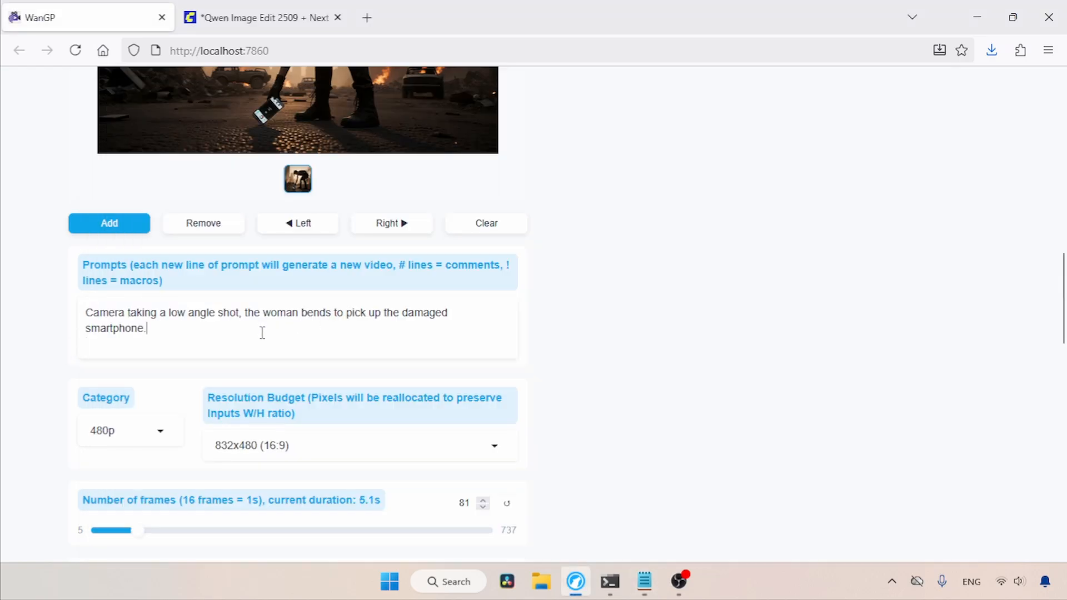
{"action": "mouse_move", "coordinate": [179, 385]}
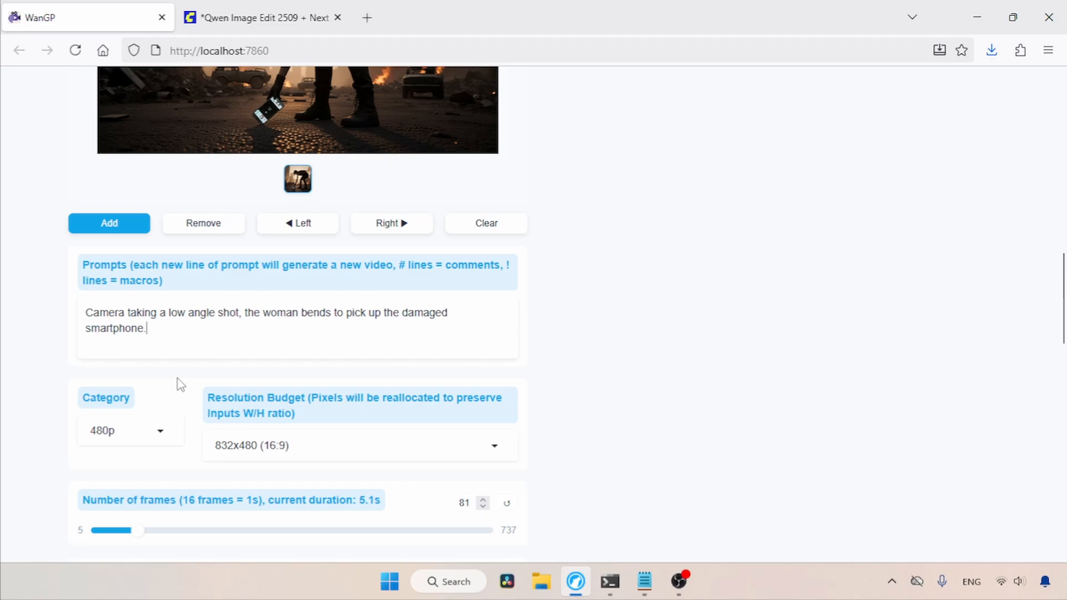
{"action": "mouse_move", "coordinate": [313, 440]}
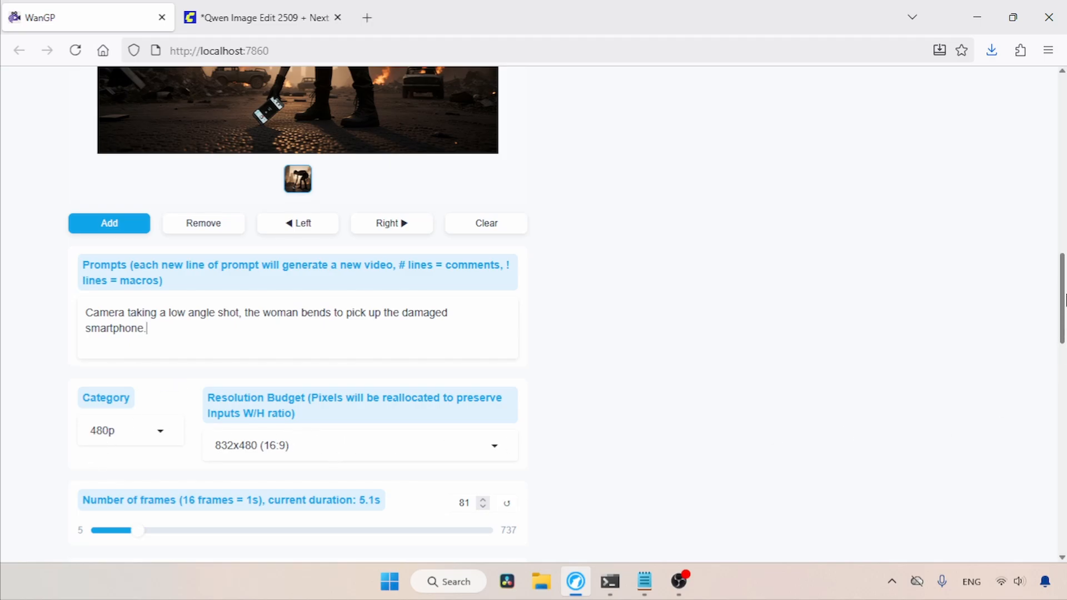
{"action": "scroll", "scroll_direction": "down", "scroll_amount": 3}
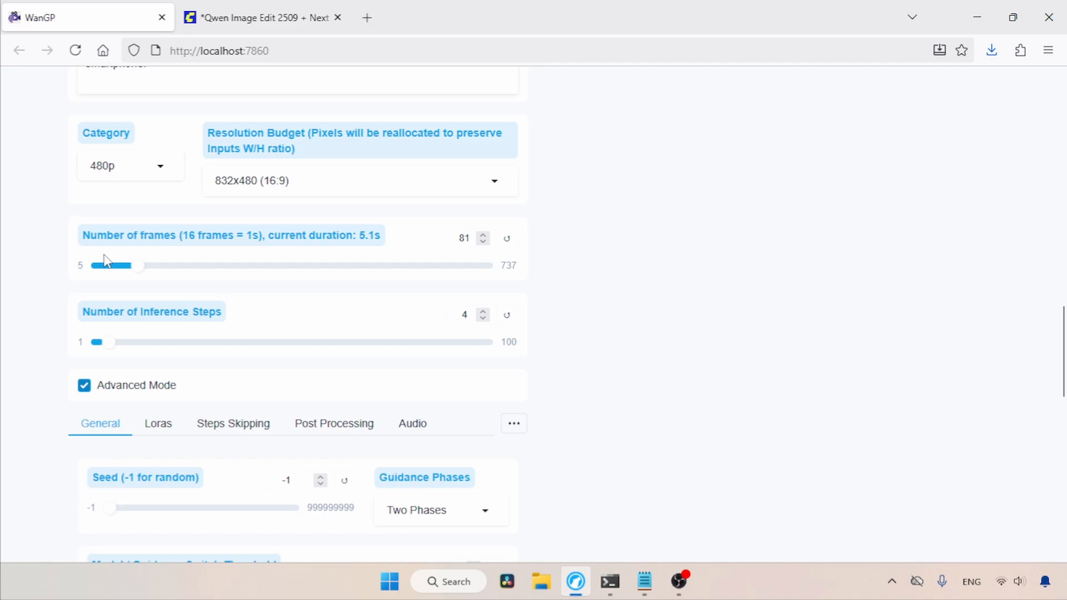
{"action": "mouse_move", "coordinate": [237, 256]}
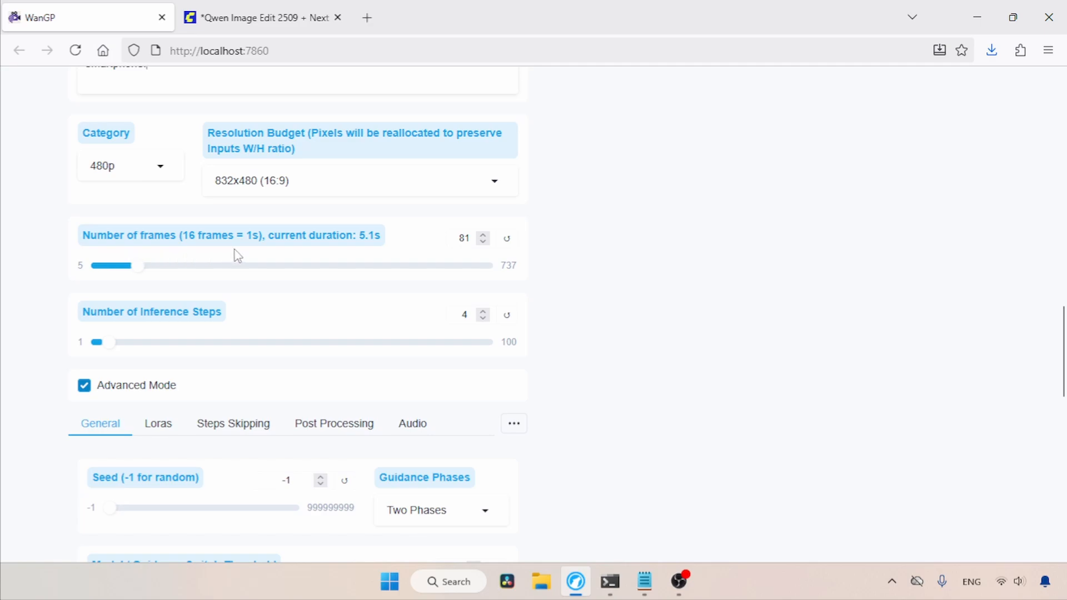
{"action": "mouse_move", "coordinate": [133, 352]}
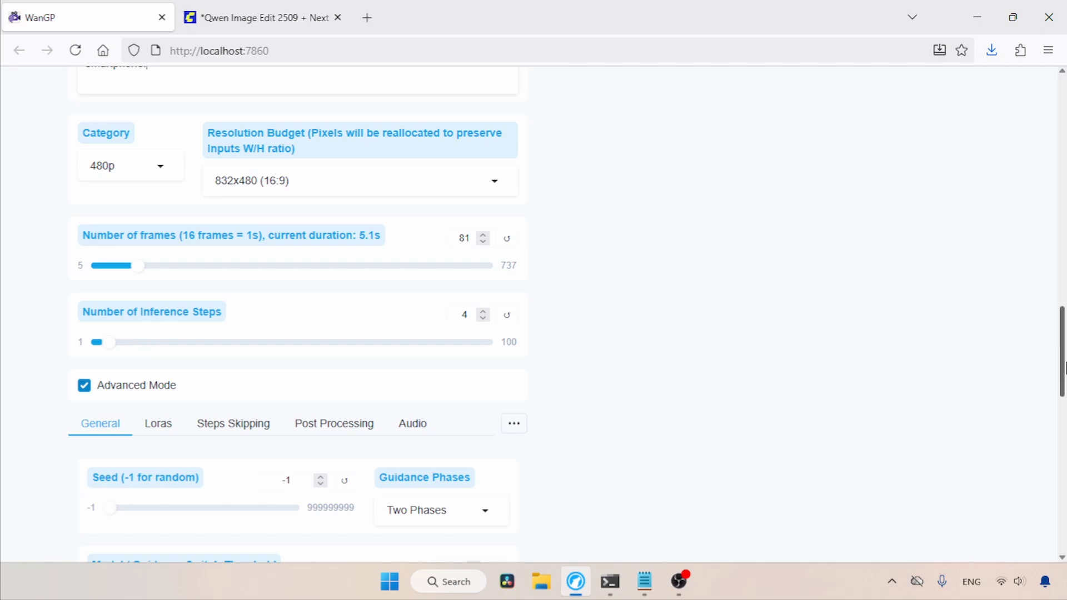
{"action": "scroll", "scroll_direction": "down", "scroll_amount": 3}
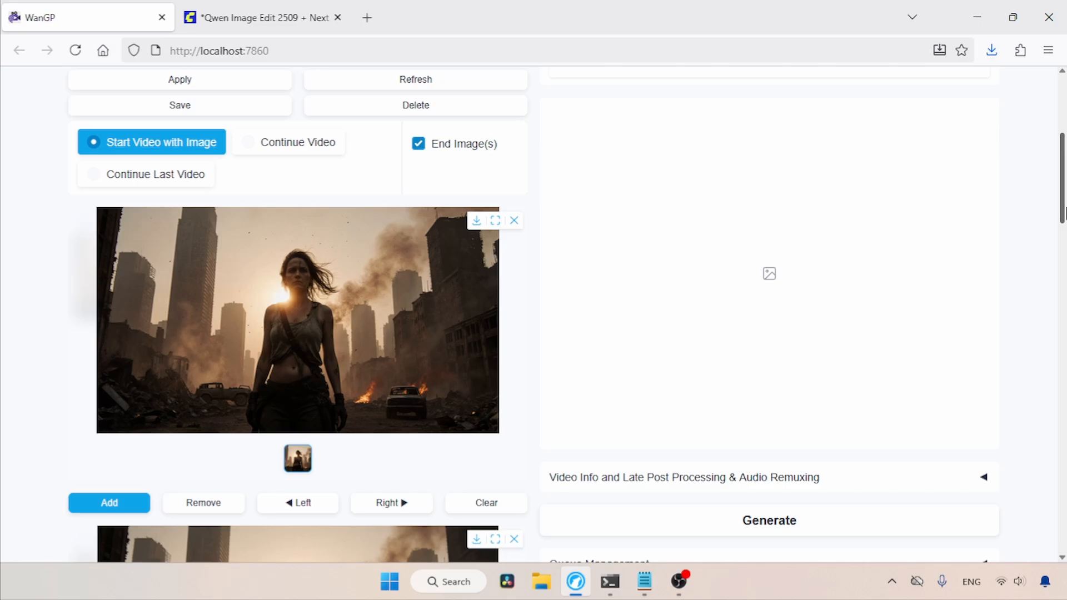
{"action": "mouse_move", "coordinate": [813, 456]}
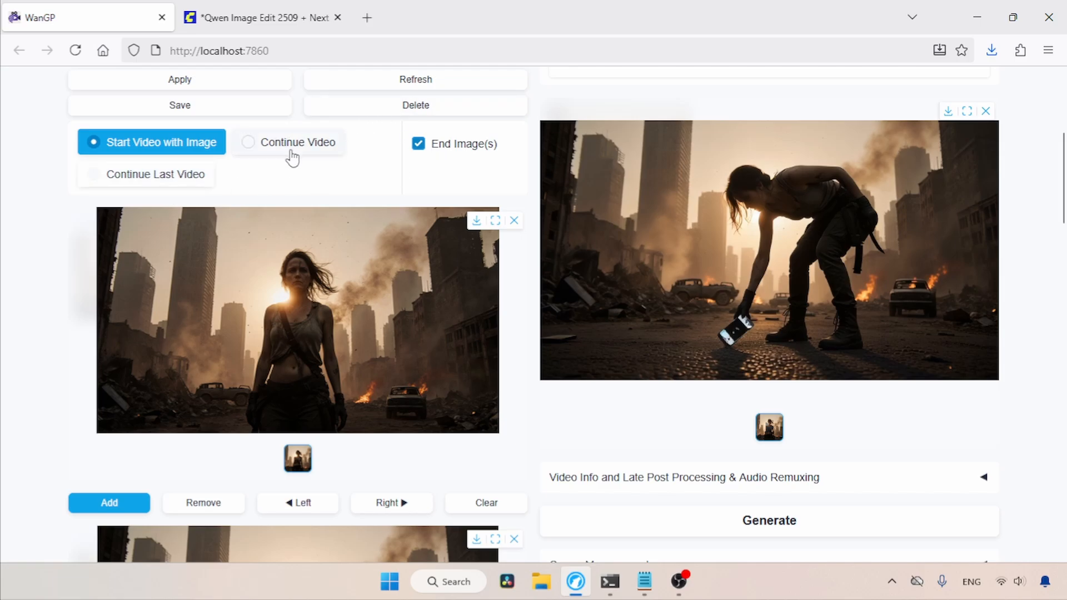
{"action": "mouse_move", "coordinate": [292, 151]}
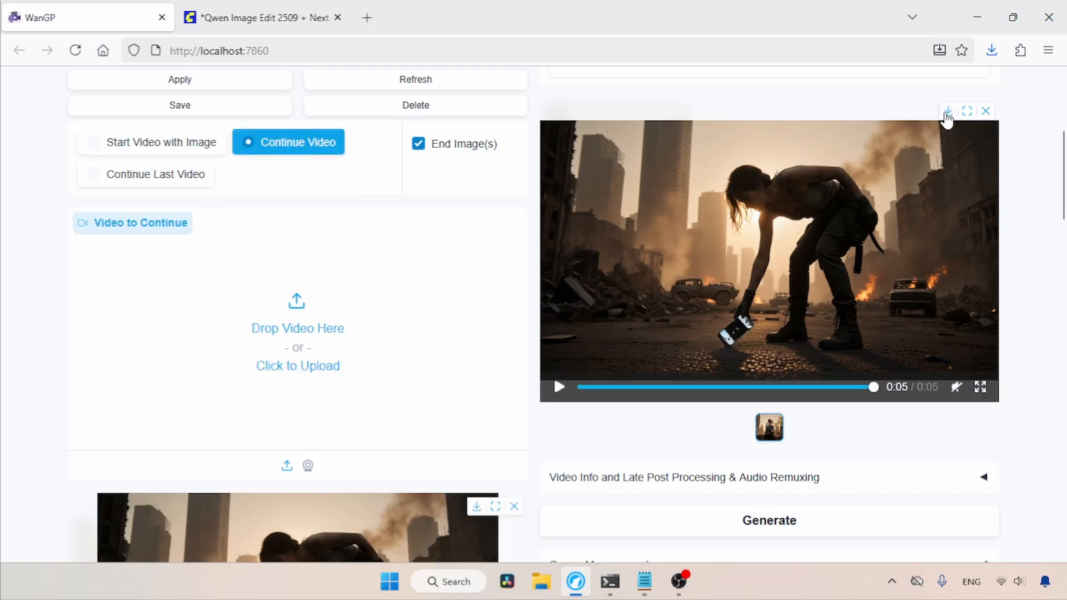
- Save the generated clip as Scene 01 and load it as the video to continue
{"action": "left_click", "coordinate": [948, 111]}
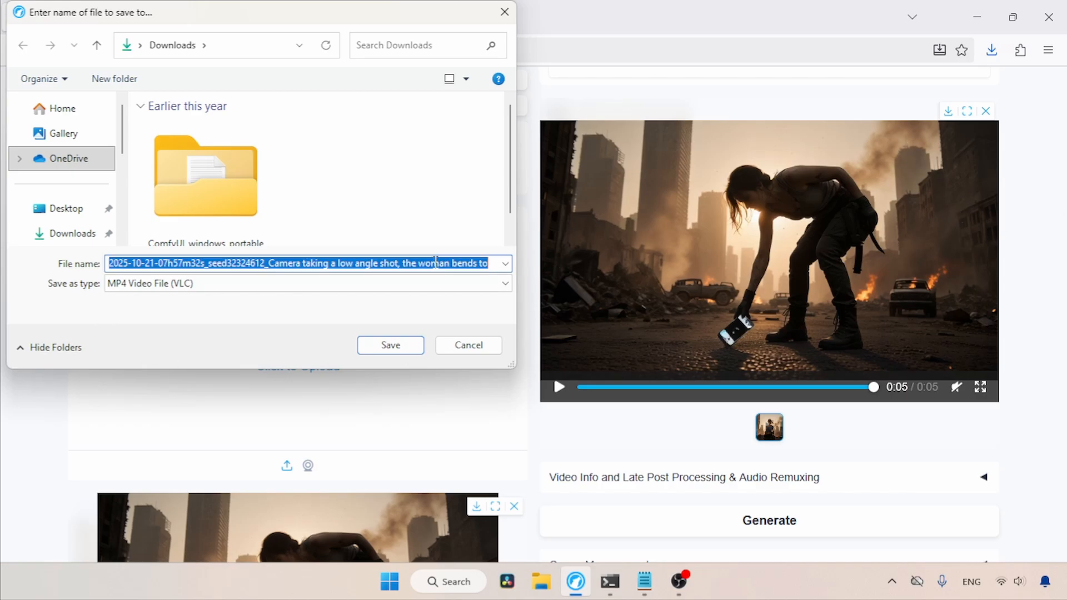
{"action": "type", "text": "Scene"}
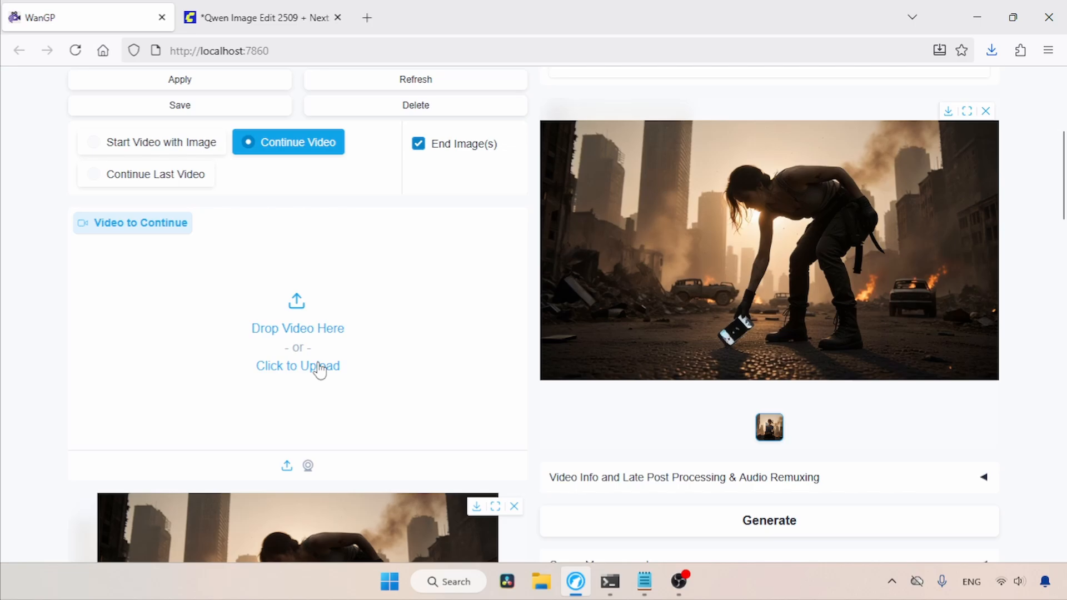
{"action": "left_click", "coordinate": [297, 366]}
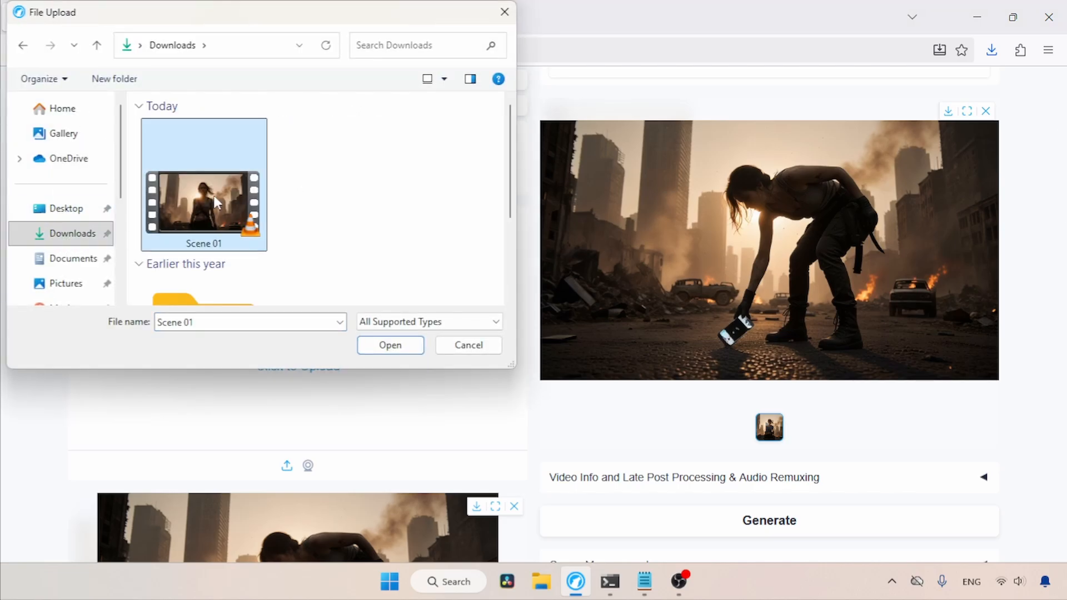
{"action": "left_click", "coordinate": [390, 345]}
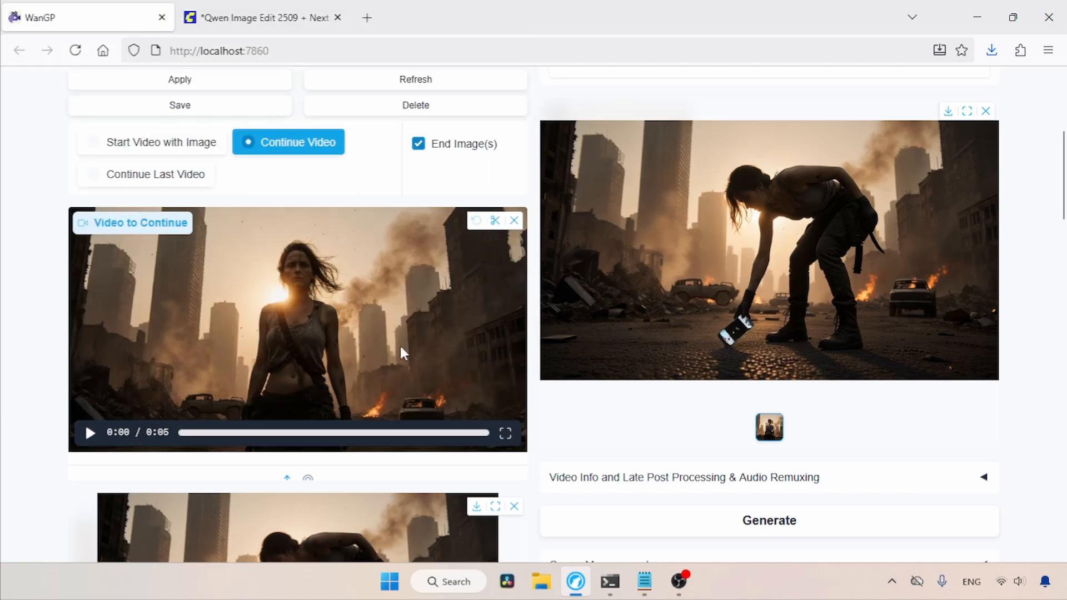
- Add the aerial burning-city picture as the video's ending image
{"action": "scroll", "scroll_direction": "down", "scroll_amount": 3}
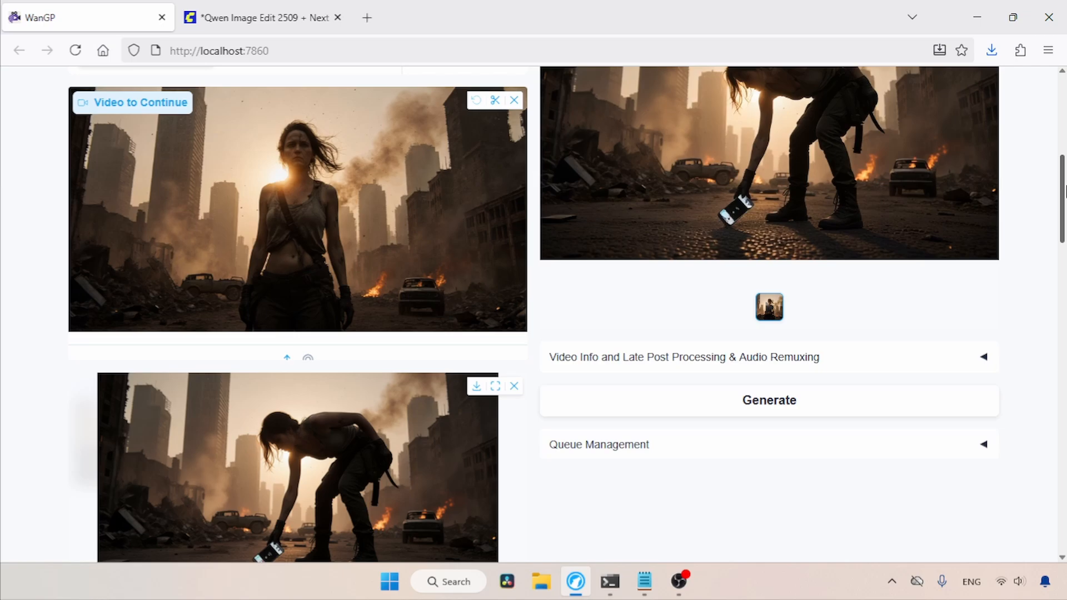
{"action": "scroll", "scroll_direction": "down", "scroll_amount": 3}
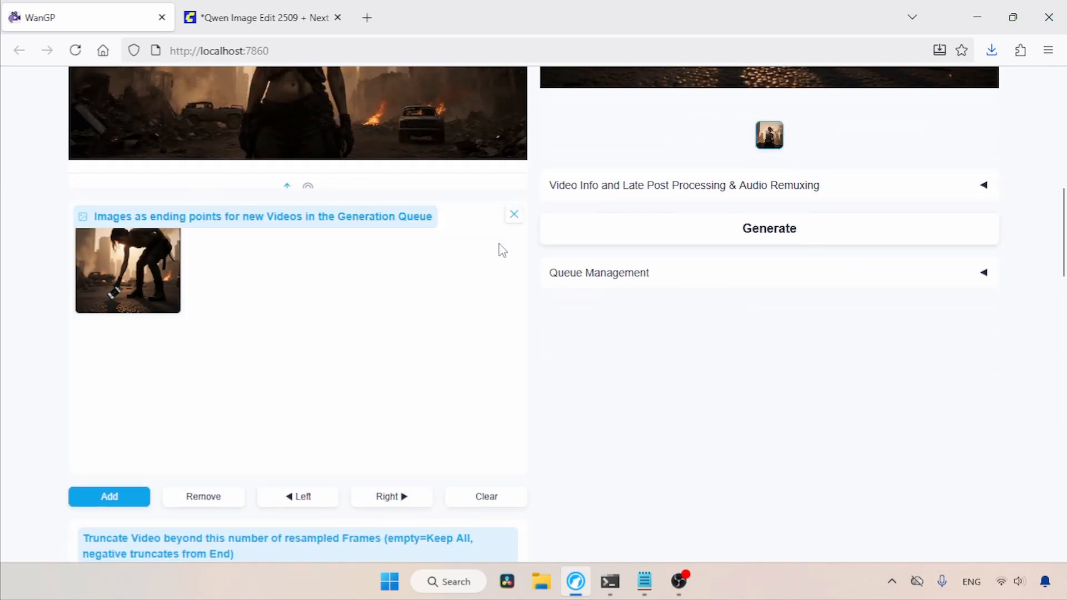
{"action": "left_click", "coordinate": [514, 213]}
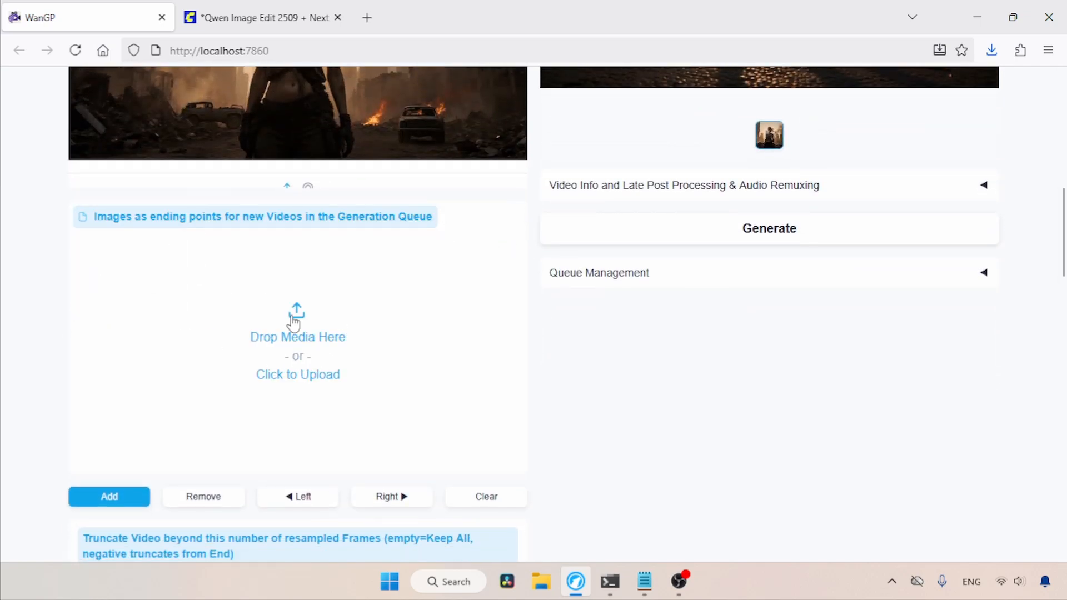
{"action": "left_click", "coordinate": [297, 374]}
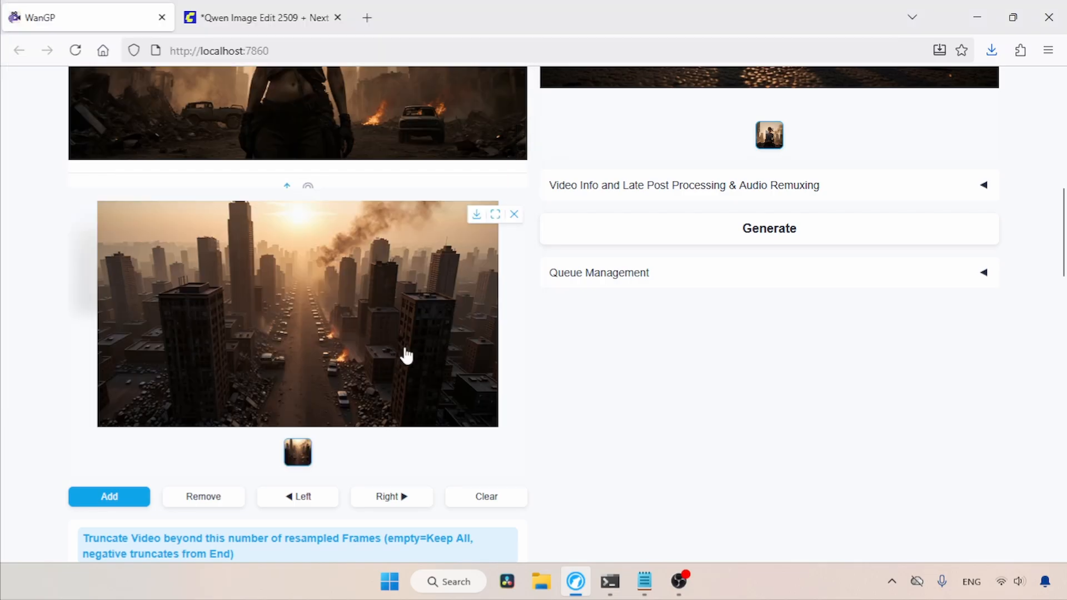
{"action": "scroll", "scroll_direction": "down", "scroll_amount": 3}
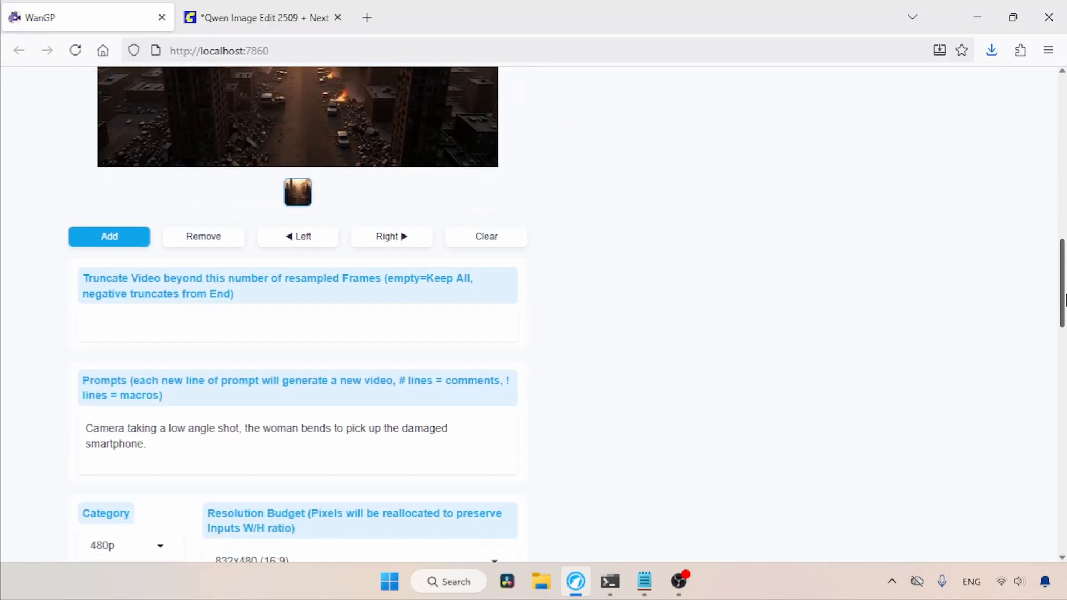
- Replace the low-angle prompt with the aerial-shot motion prompt copied from Notepad
{"action": "scroll", "scroll_direction": "down", "scroll_amount": 3}
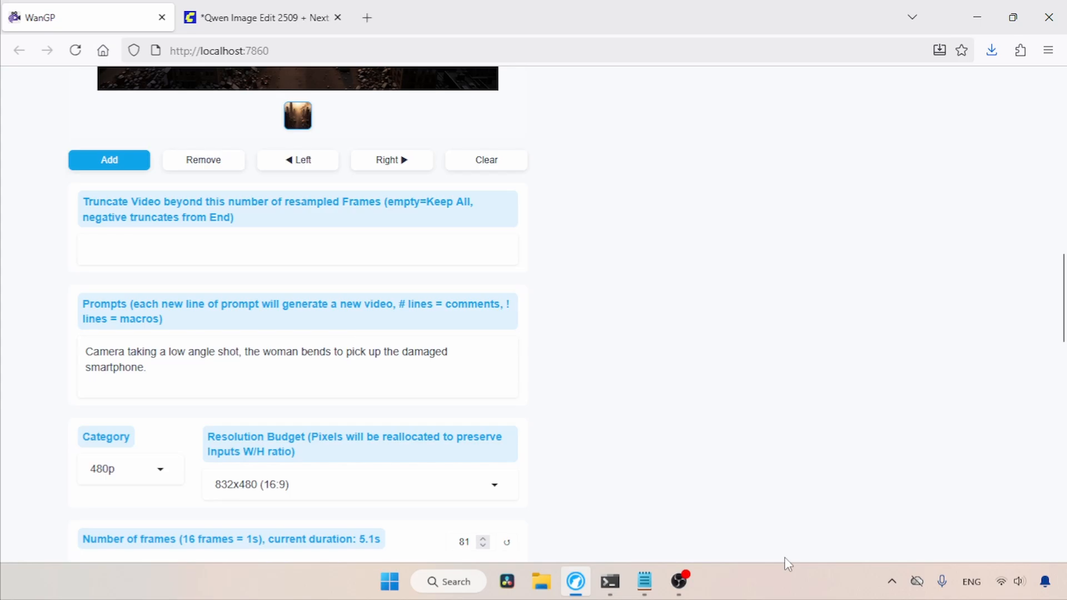
{"action": "left_click", "coordinate": [643, 582]}
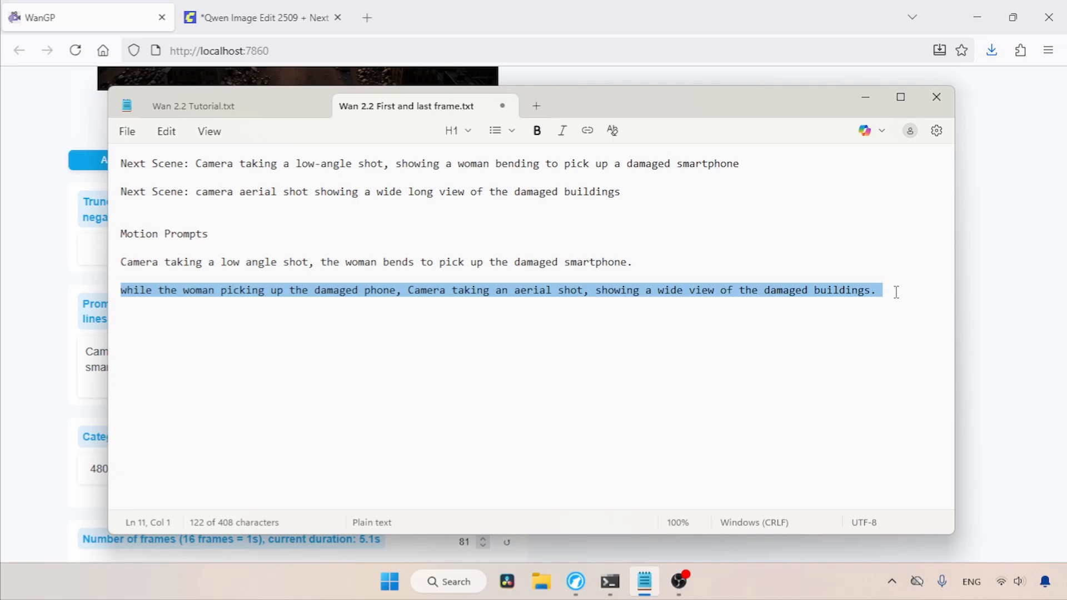
{"action": "mouse_move", "coordinate": [875, 303]}
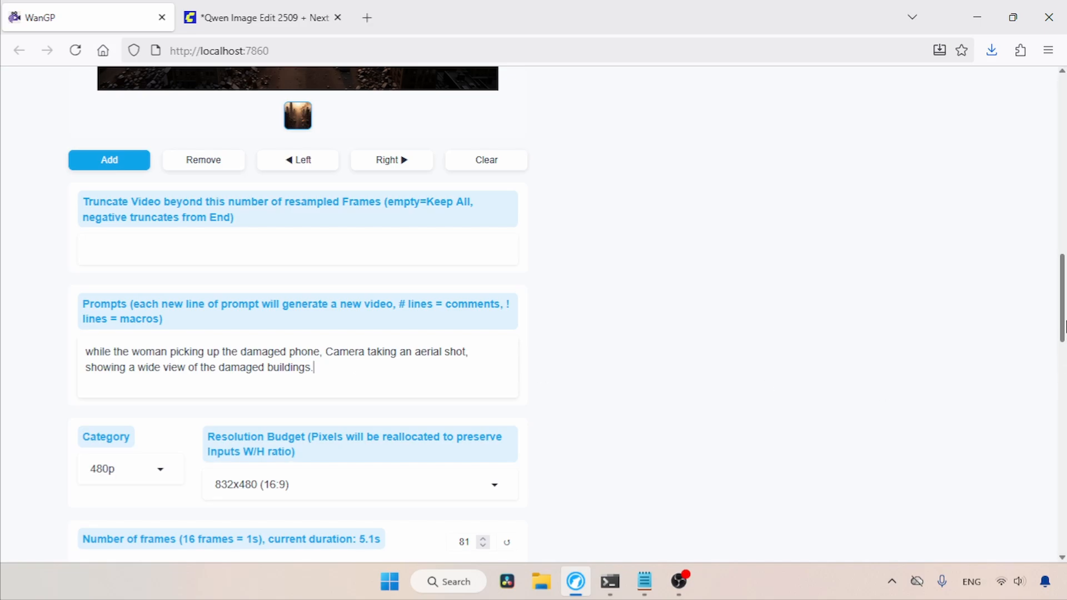
{"action": "scroll", "scroll_direction": "down", "scroll_amount": 3}
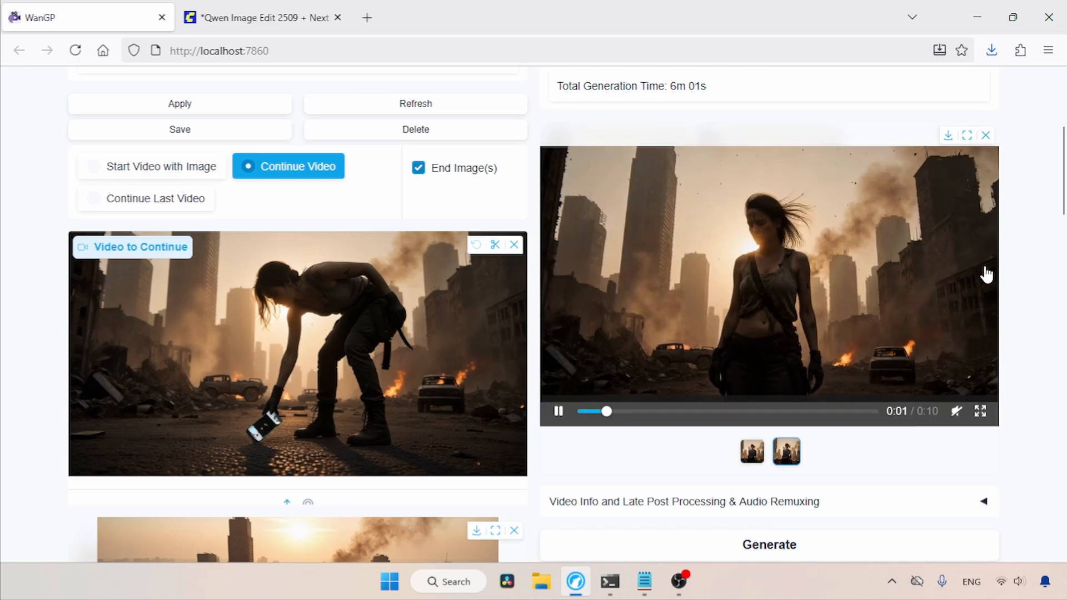
{"action": "left_click", "coordinate": [558, 412]}
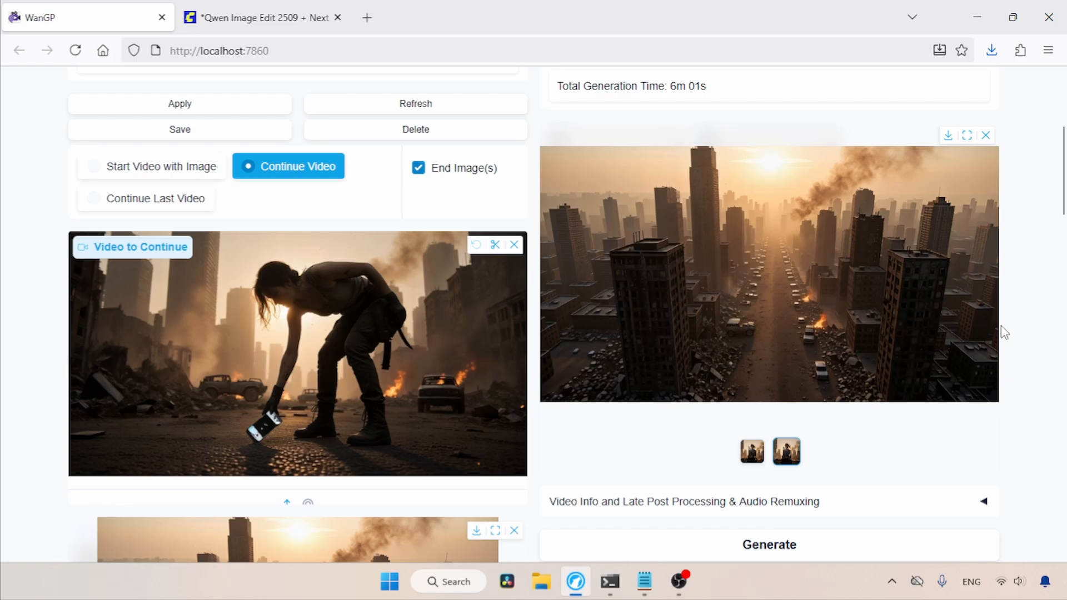
{"action": "left_click", "coordinate": [786, 452]}
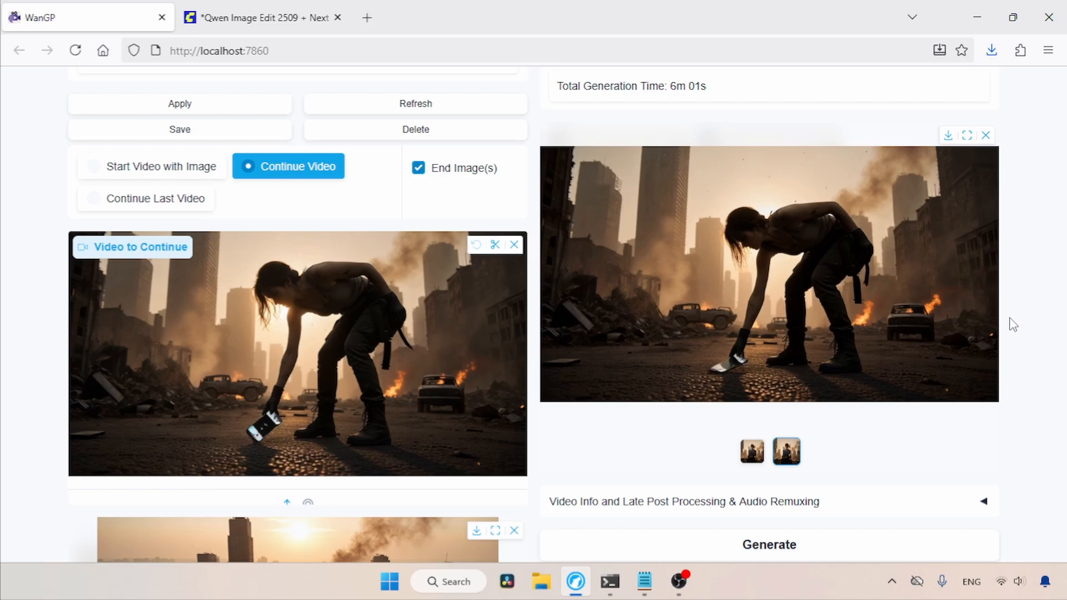
{"action": "scroll", "scroll_direction": "up", "scroll_amount": 3}
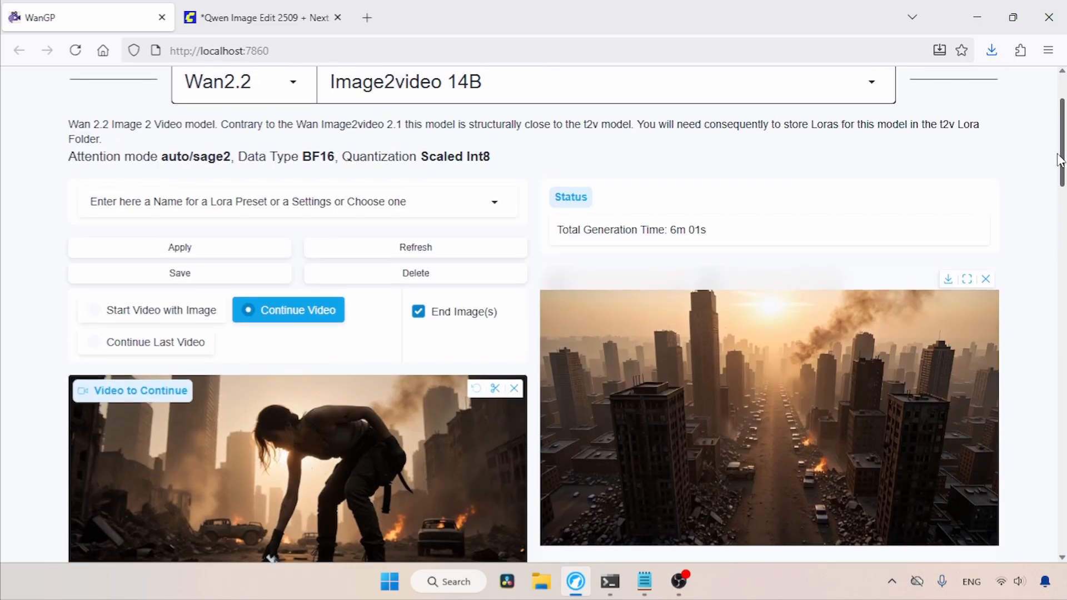
- Save the current settings as 'wan 2.2 first frame last frame' and refresh the settings list
{"action": "scroll", "scroll_direction": "up", "scroll_amount": 3}
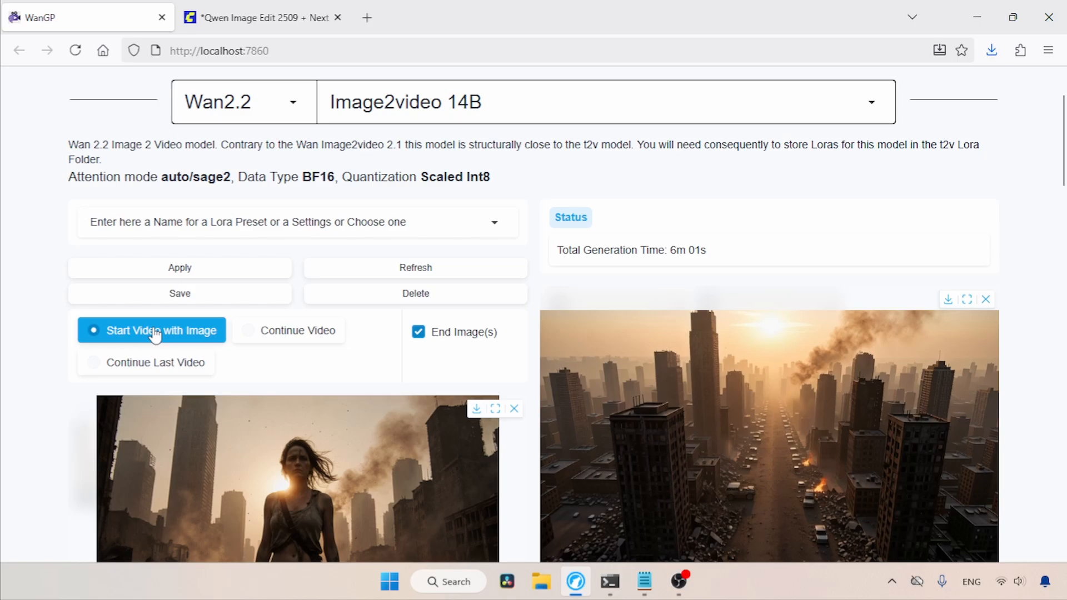
{"action": "mouse_move", "coordinate": [197, 336]}
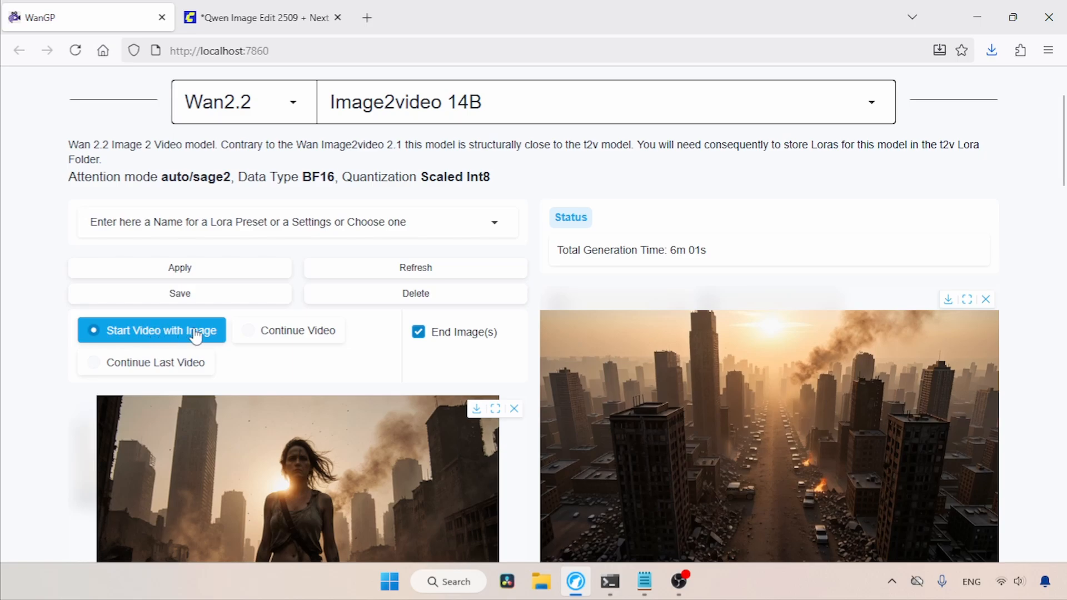
{"action": "mouse_move", "coordinate": [374, 251]}
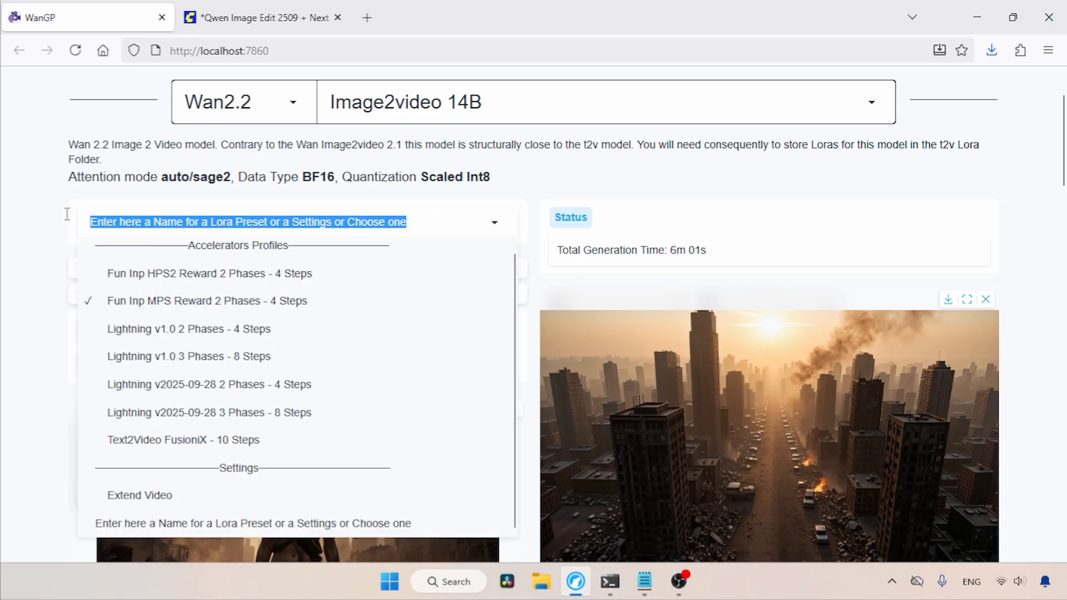
{"action": "type", "text": "wan"}
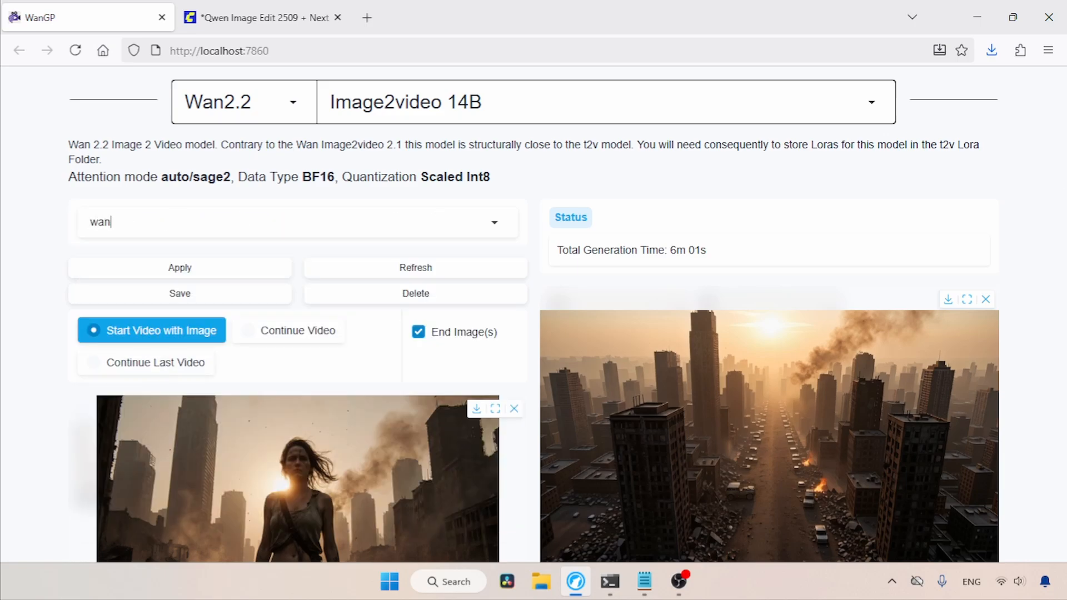
{"action": "type", "text": "2.2 first frame last frame"}
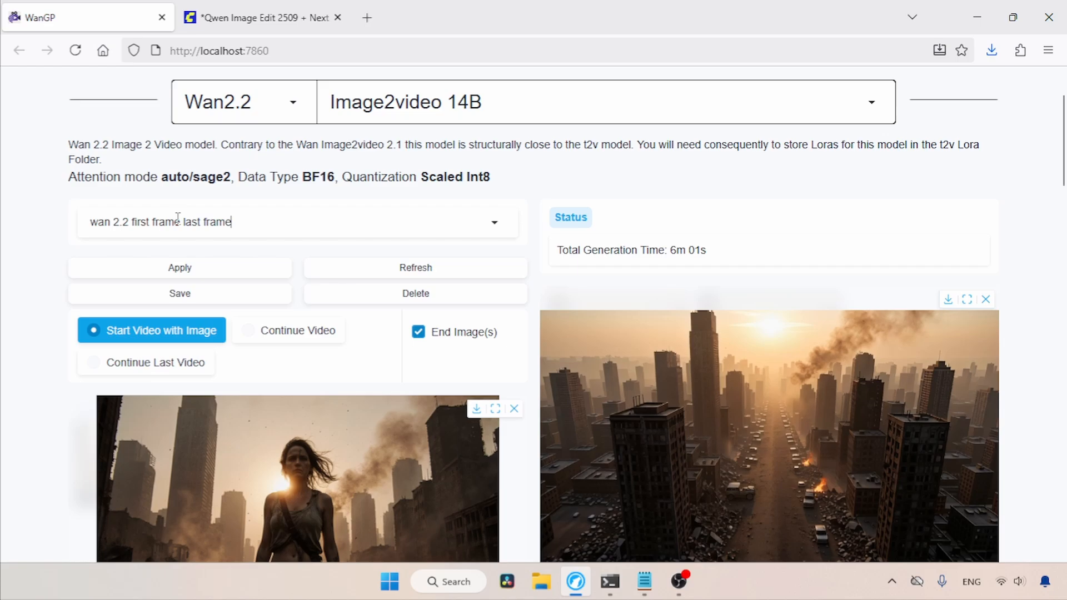
{"action": "left_click", "coordinate": [179, 293]}
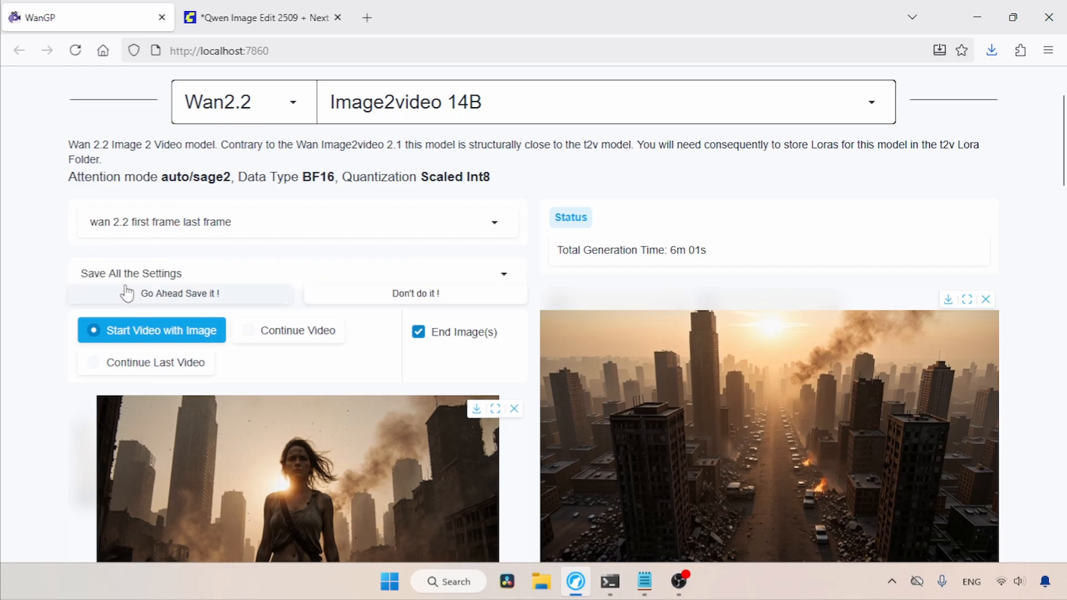
{"action": "left_click", "coordinate": [180, 293]}
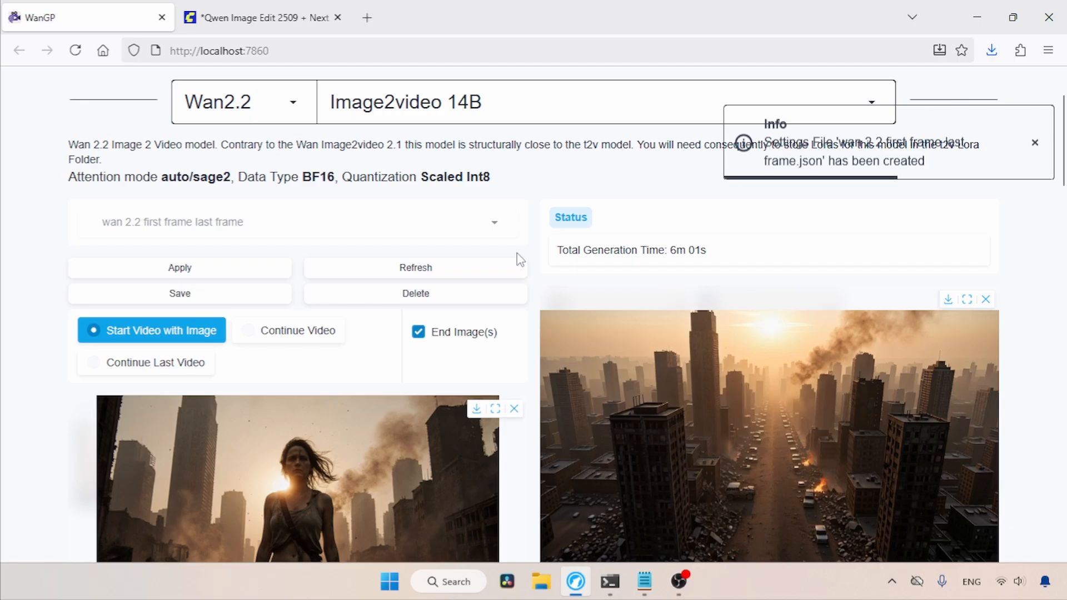
{"action": "left_click", "coordinate": [495, 222]}
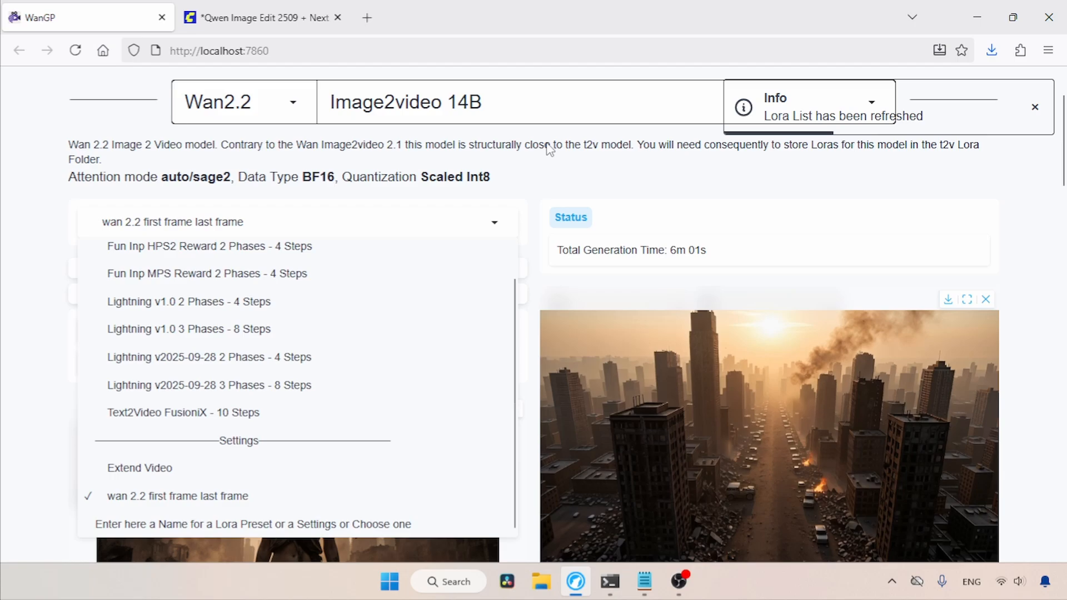
- Load settings from the Scene 01 video in Downloads, restoring its low-angle smartphone prompt
{"action": "scroll", "scroll_direction": "down", "scroll_amount": 3}
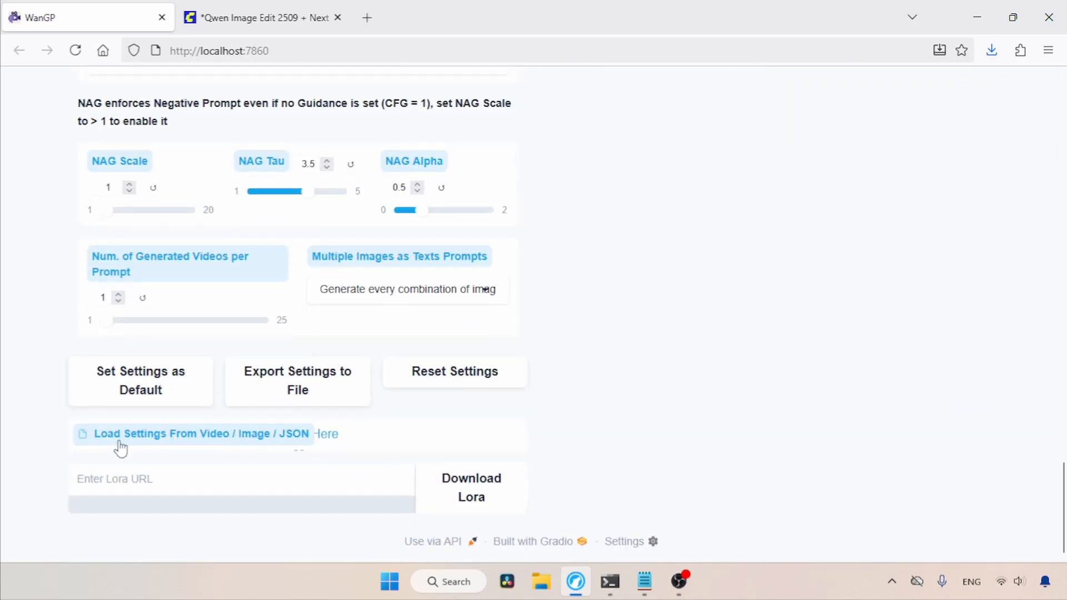
{"action": "mouse_move", "coordinate": [206, 441]}
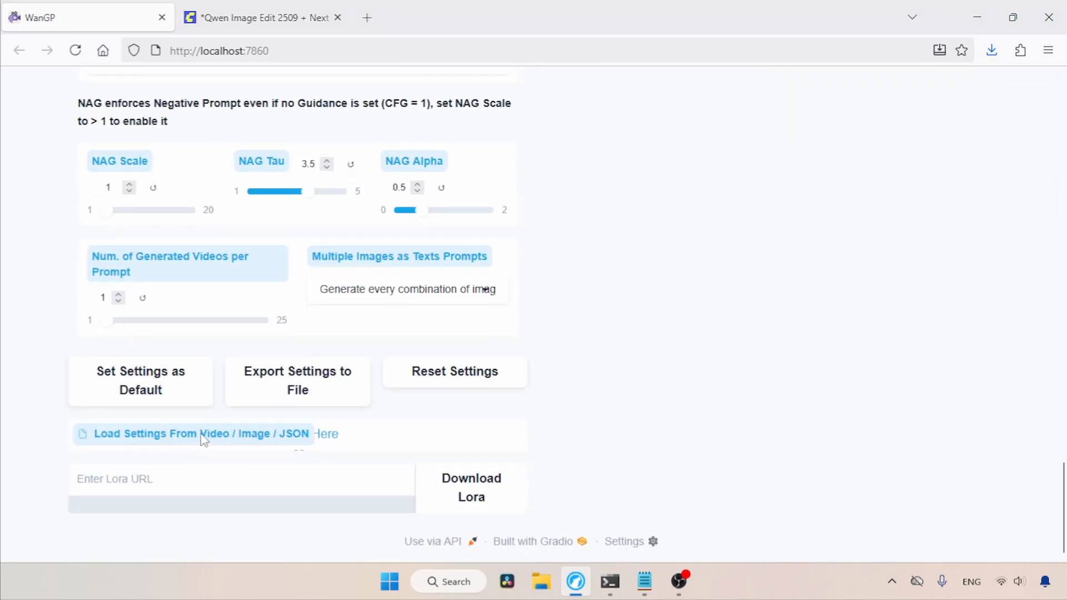
{"action": "left_click", "coordinate": [193, 433]}
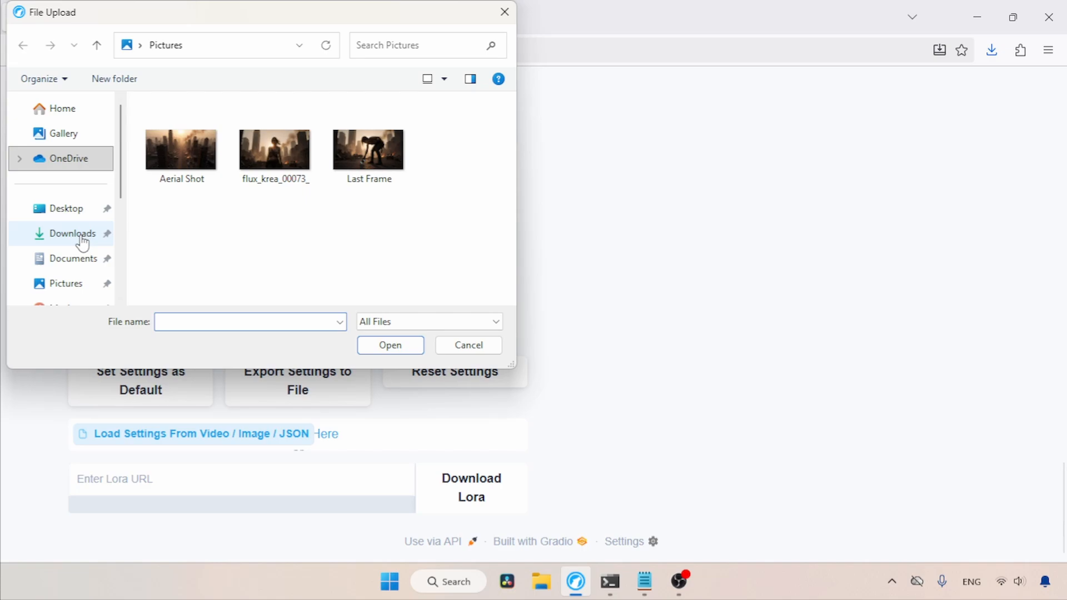
{"action": "left_click", "coordinate": [72, 233]}
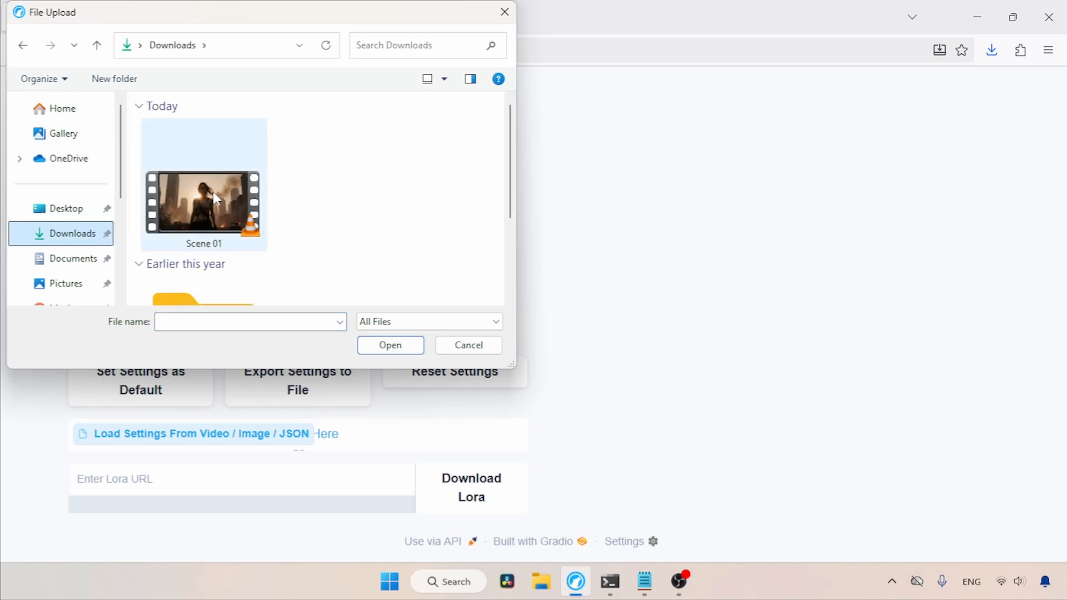
{"action": "left_click", "coordinate": [203, 197]}
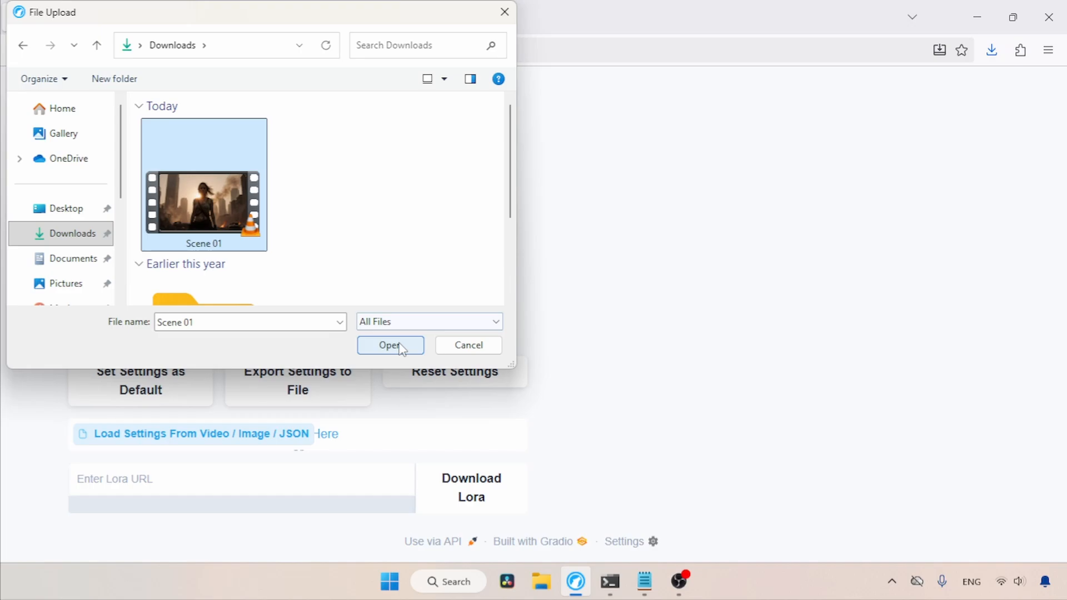
{"action": "left_click", "coordinate": [391, 345]}
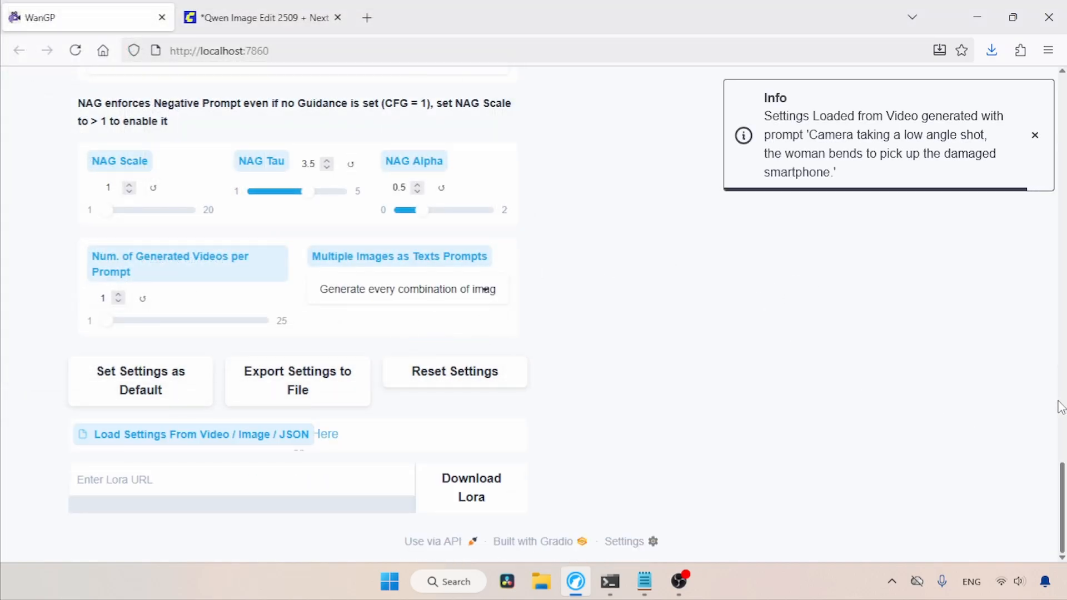
{"action": "scroll", "scroll_direction": "up", "scroll_amount": 3}
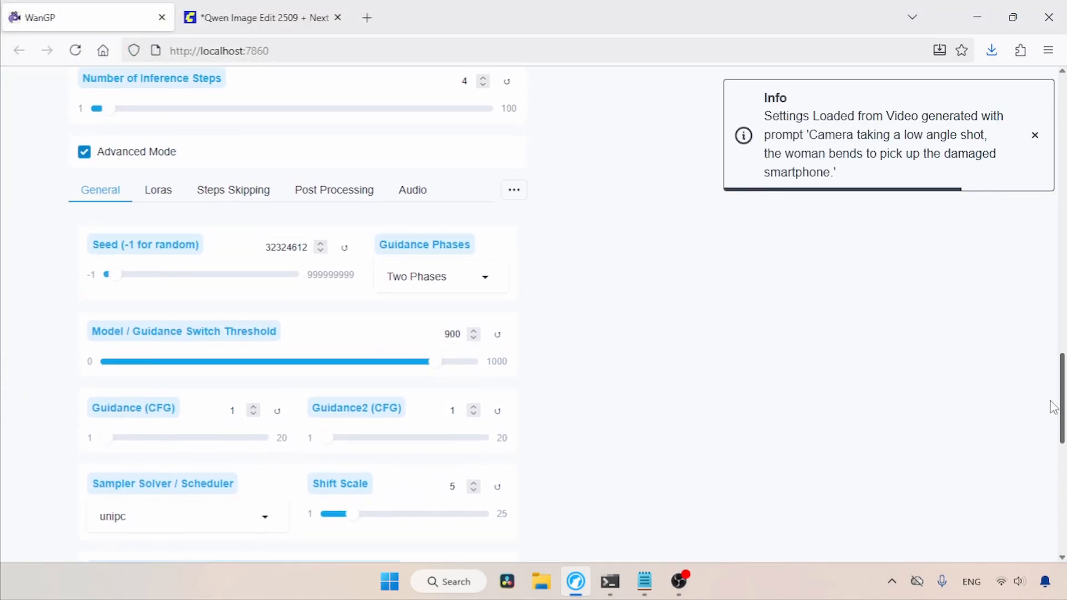